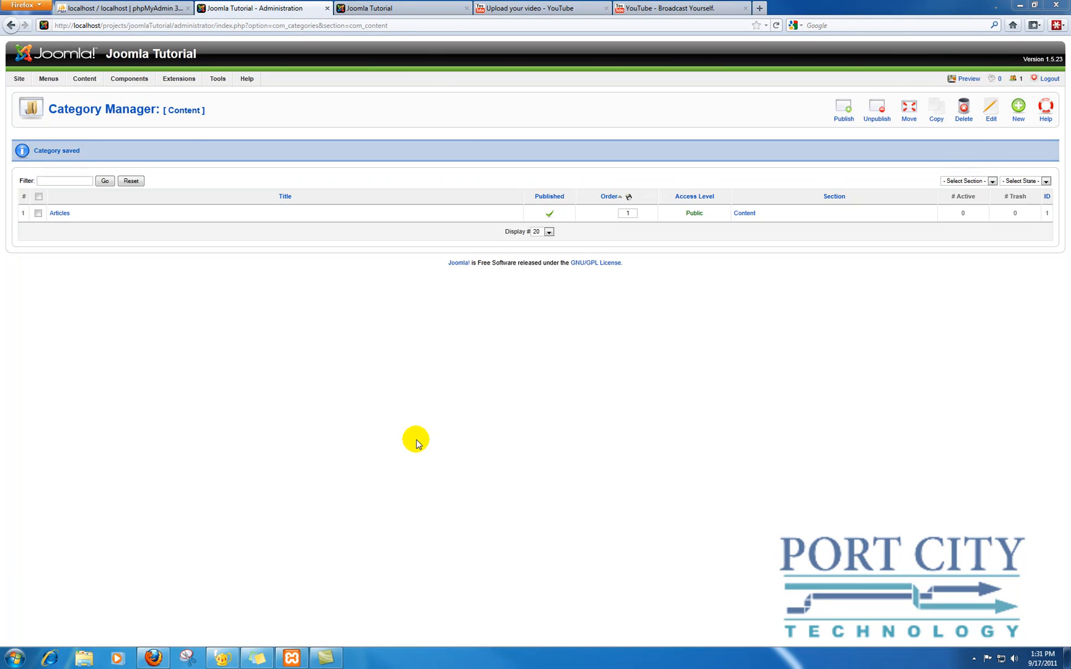
mouse_move(371, 332)
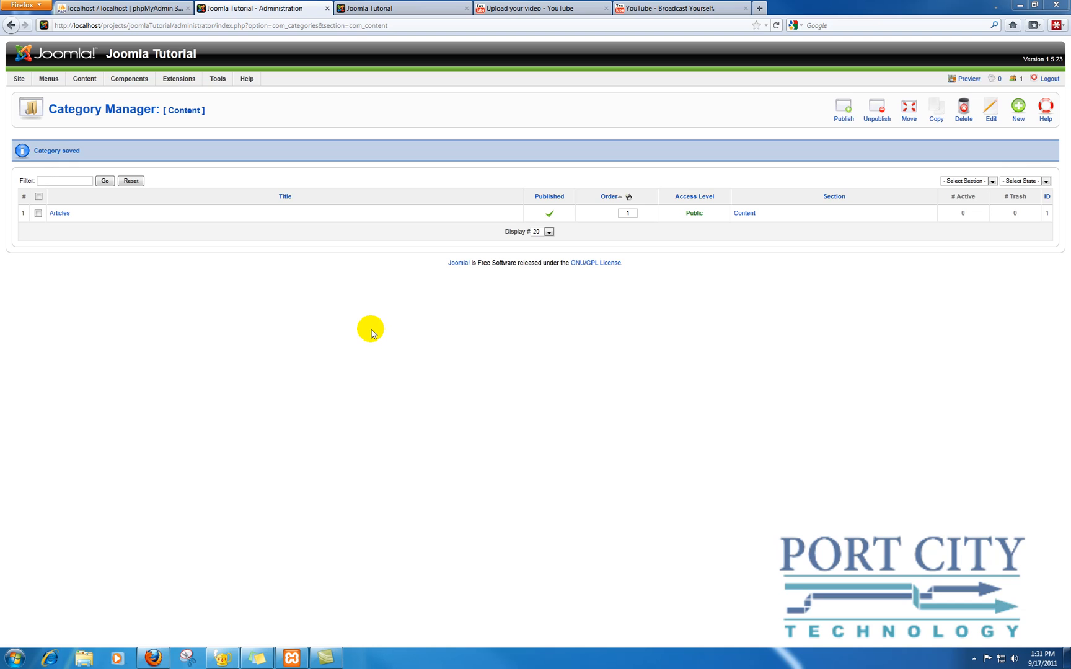
mouse_move(394, 327)
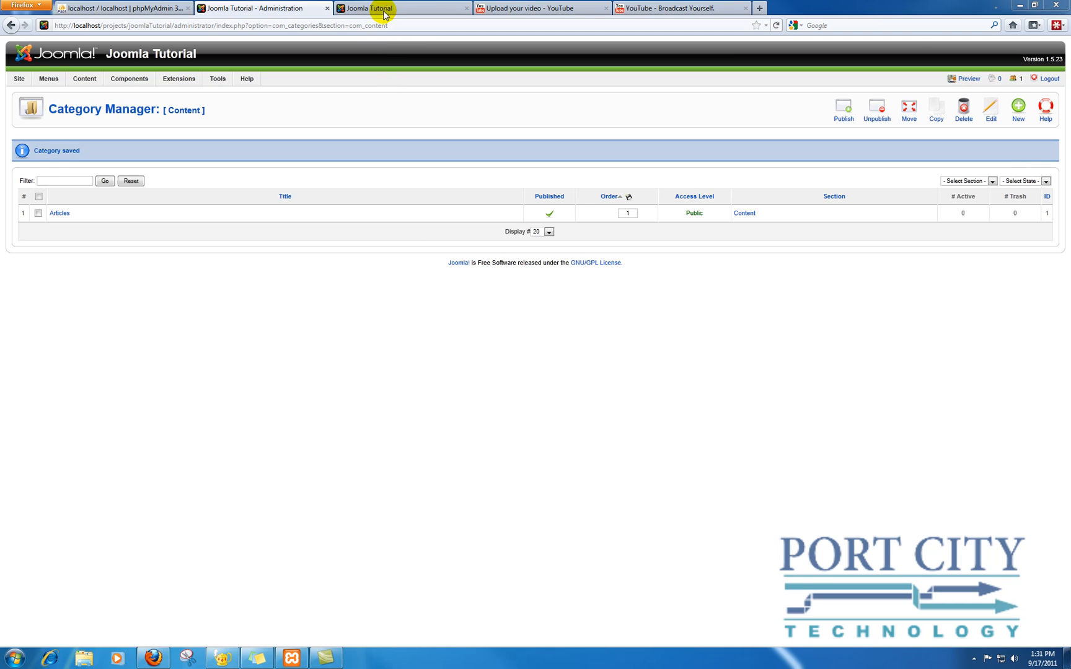
From the Category Manager, show the Content menu's list of management areas
left_click(263, 7)
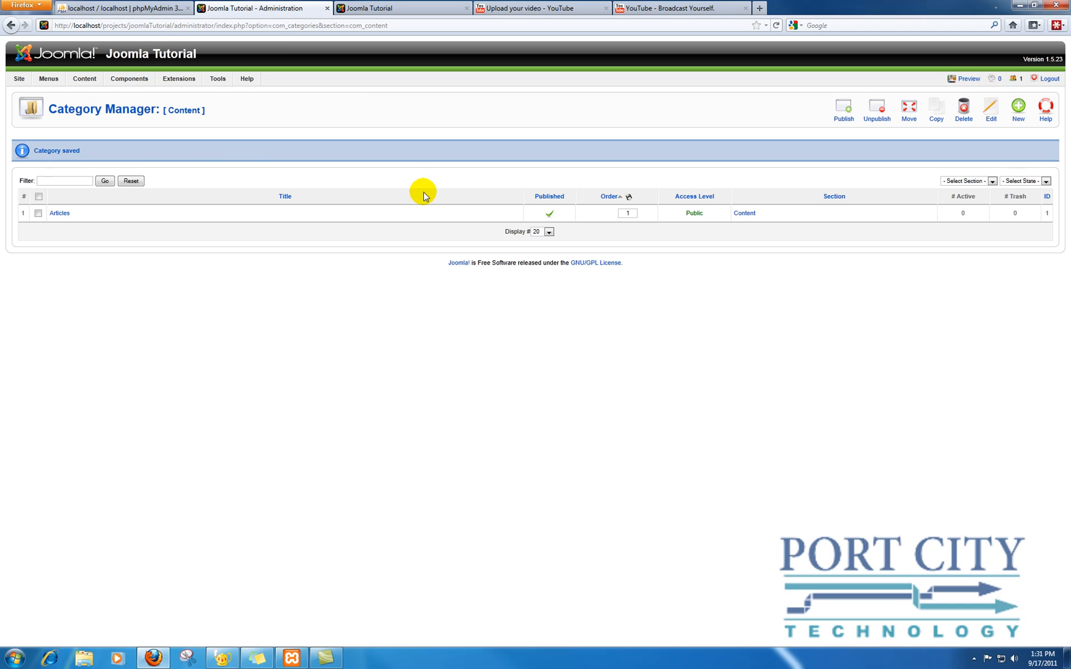
left_click(84, 78)
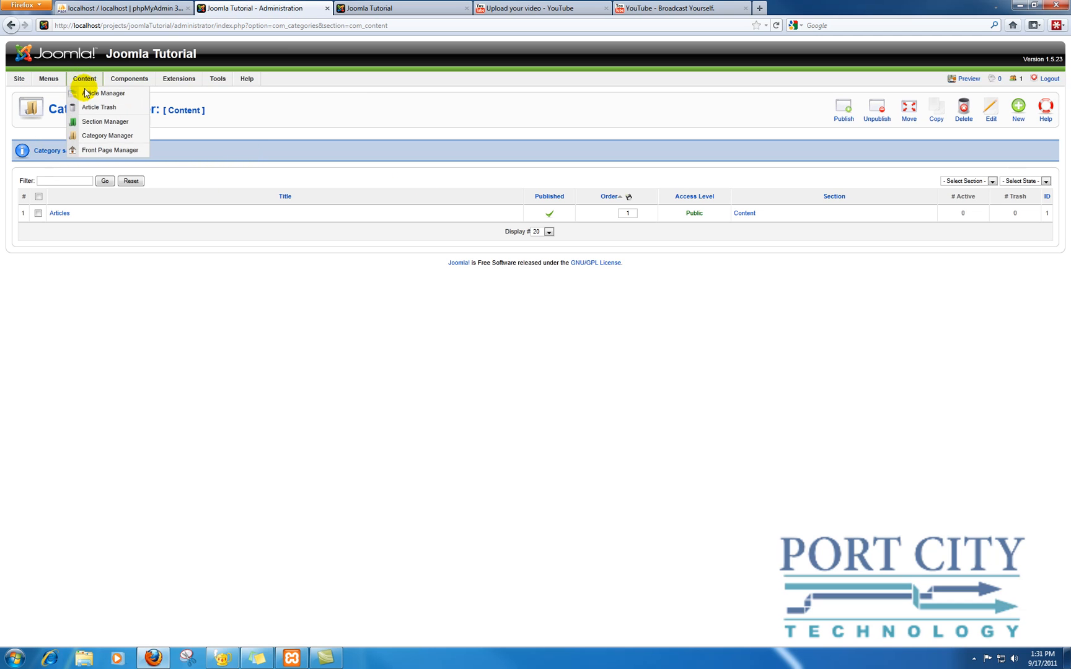
Create a new article in Article Manager whose body holds an empty-cell table with Joomla video comments
left_click(106, 136)
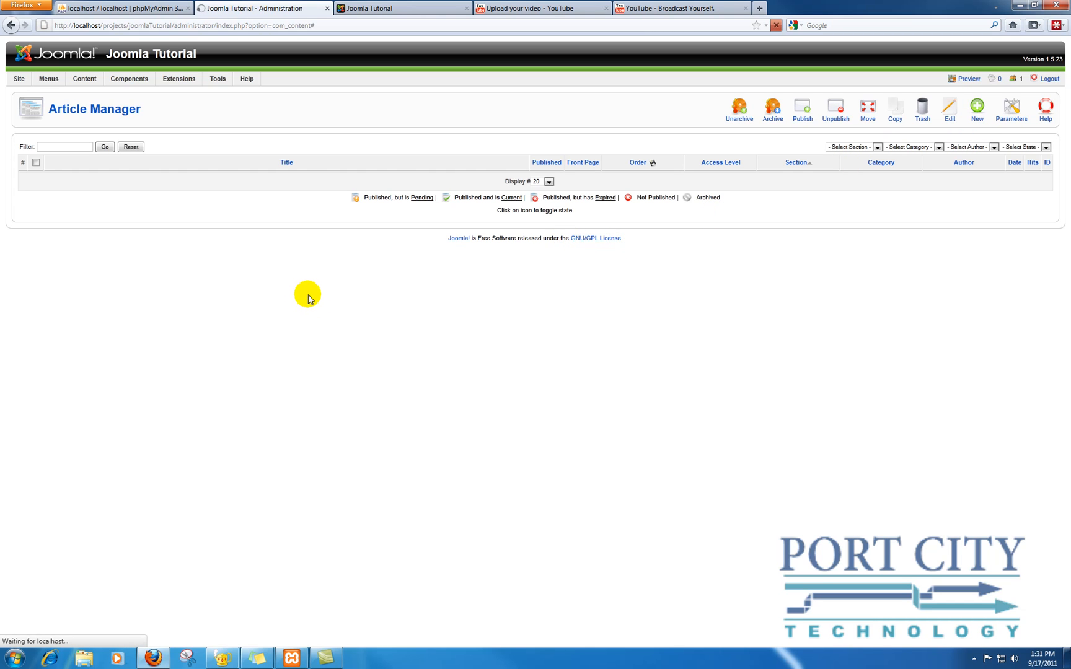
left_click(976, 109)
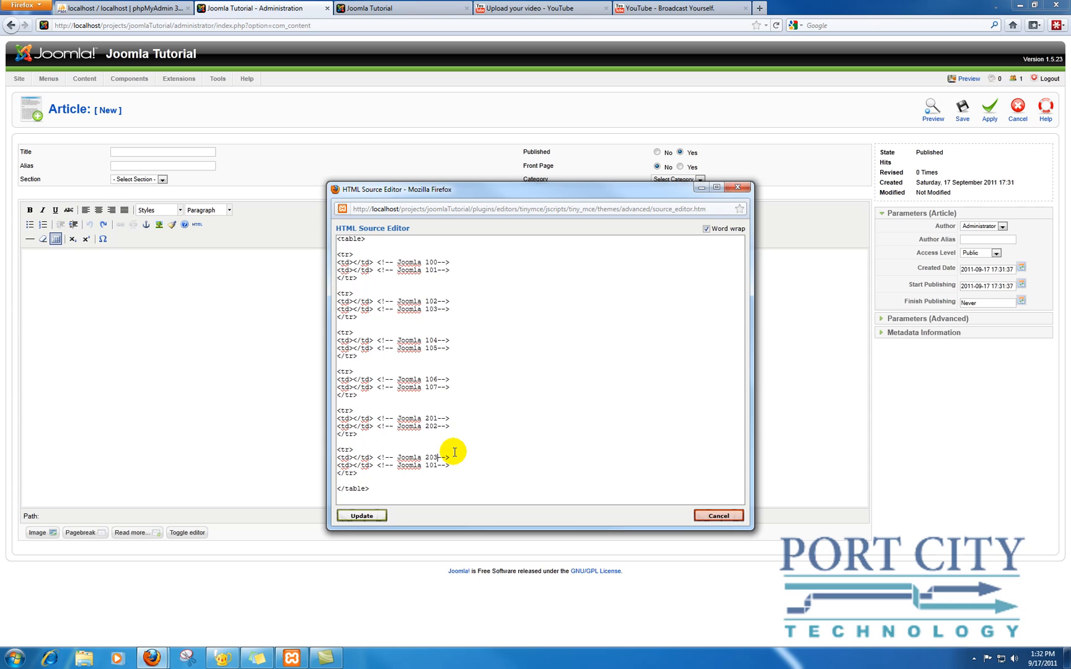
double_click(430, 465)
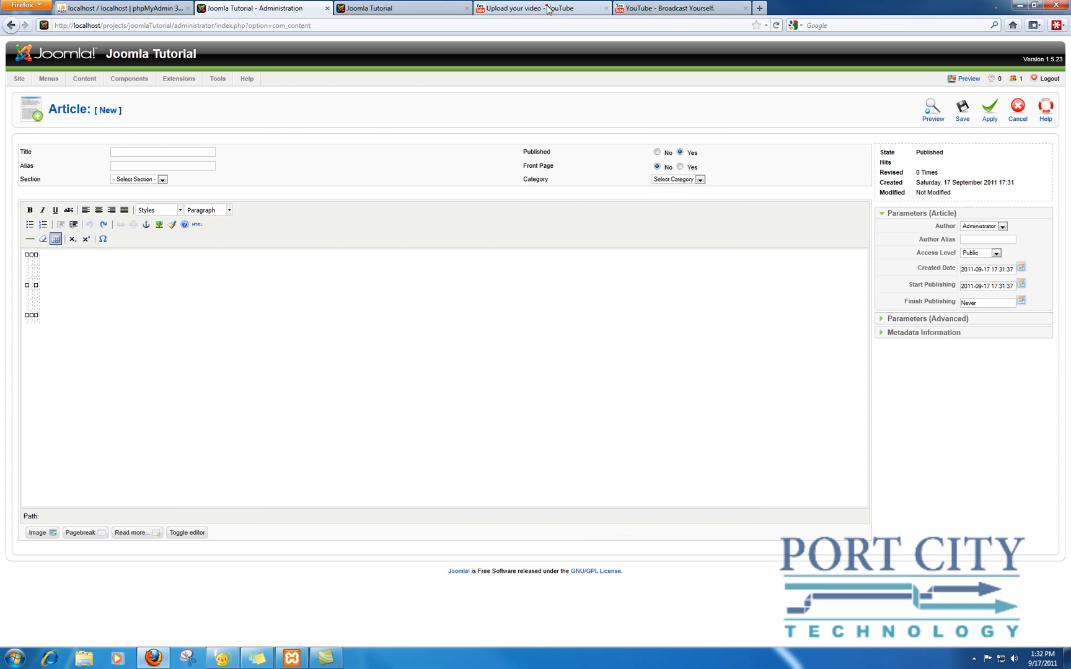
Copy the embed code of the uploaded 'Joomla 100 Installing Joomla' video on YouTube
left_click(539, 9)
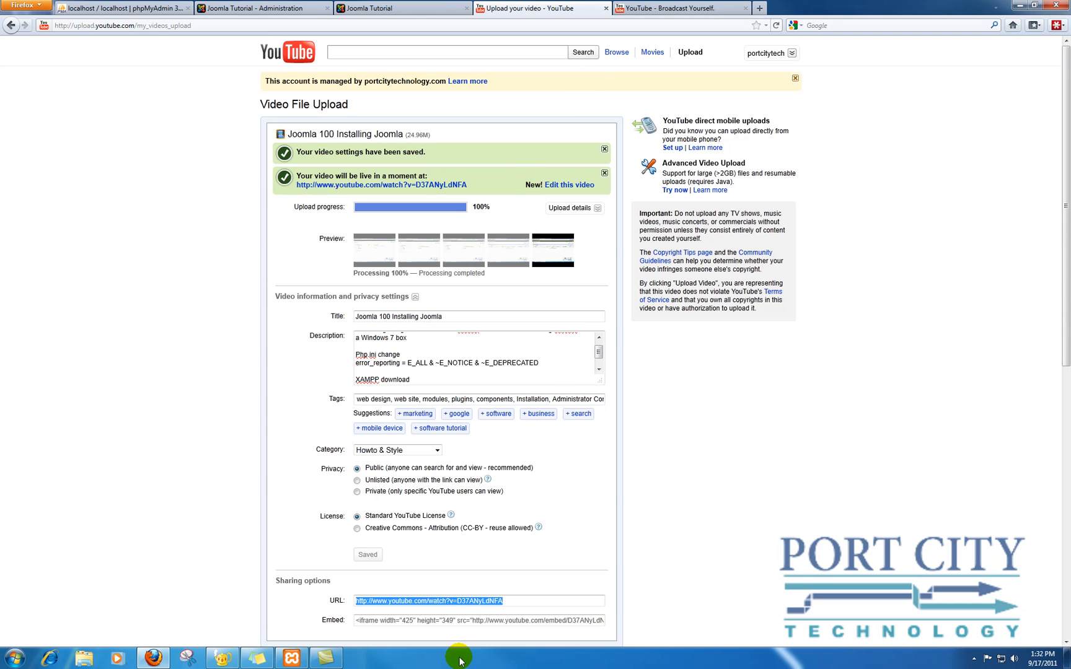
mouse_move(449, 619)
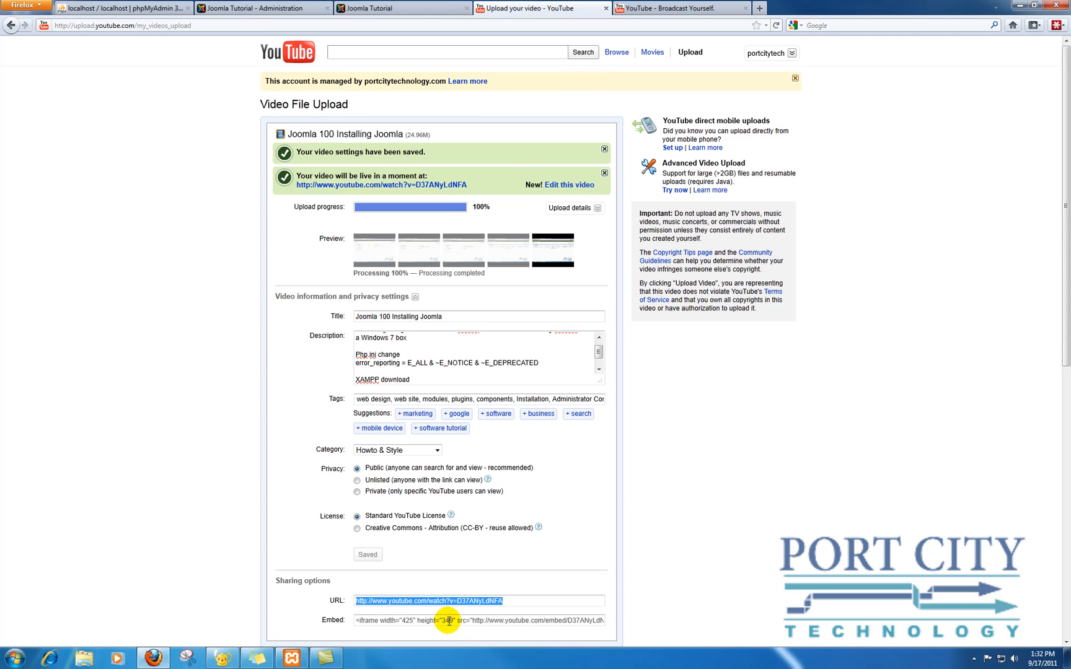
right_click(444, 620)
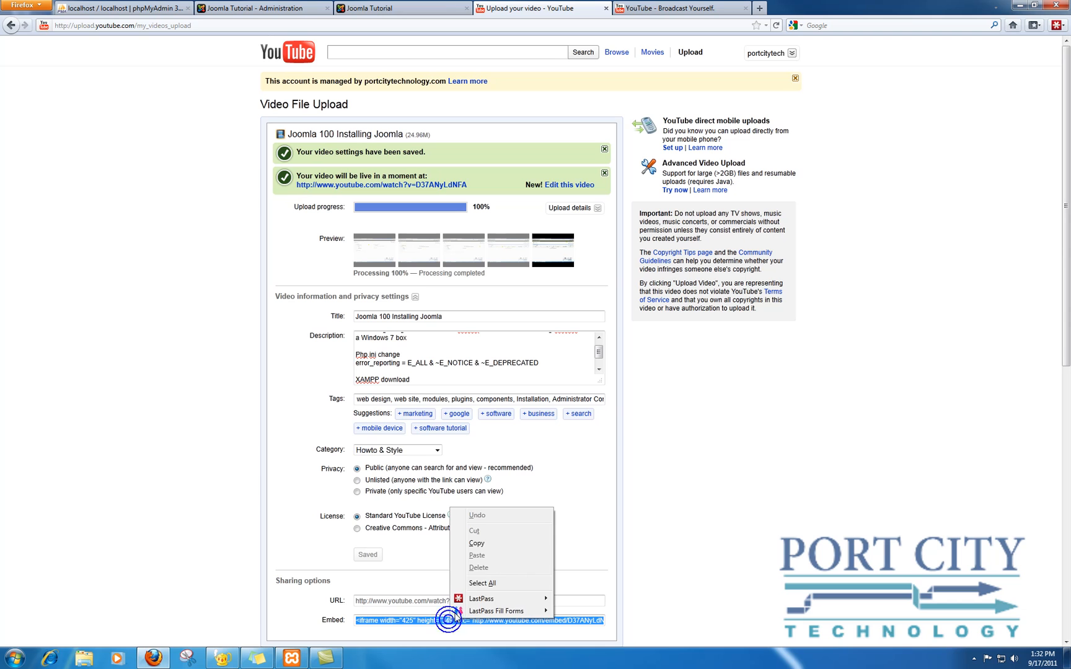
left_click(419, 592)
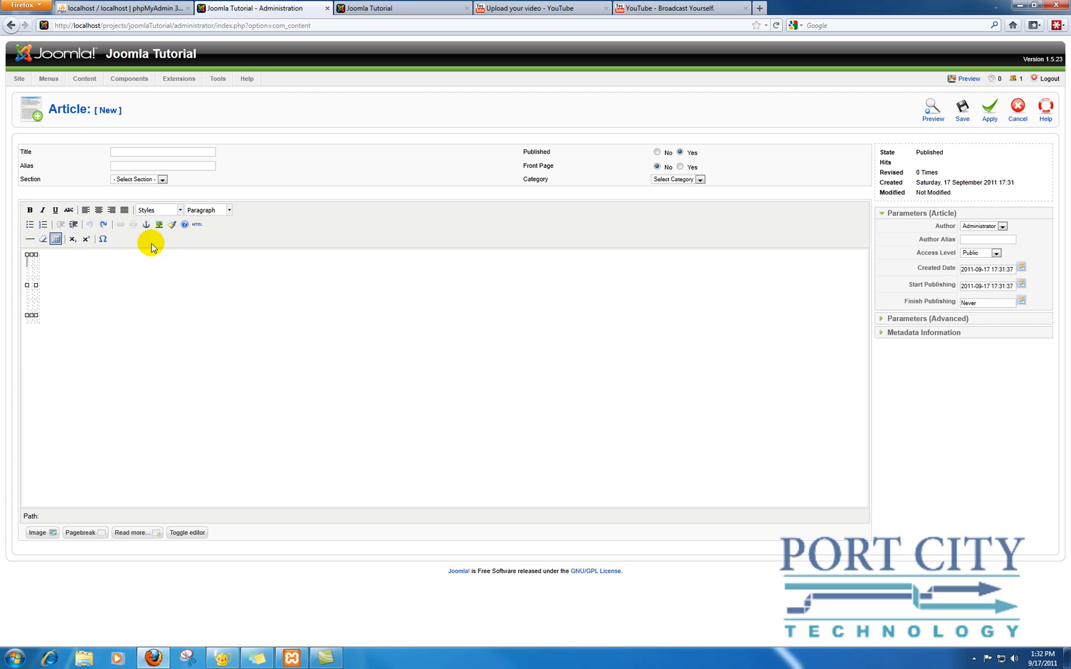
Paste the 425x349 YouTube iframe into the first table cell via the HTML source editor and update
left_click(197, 224)
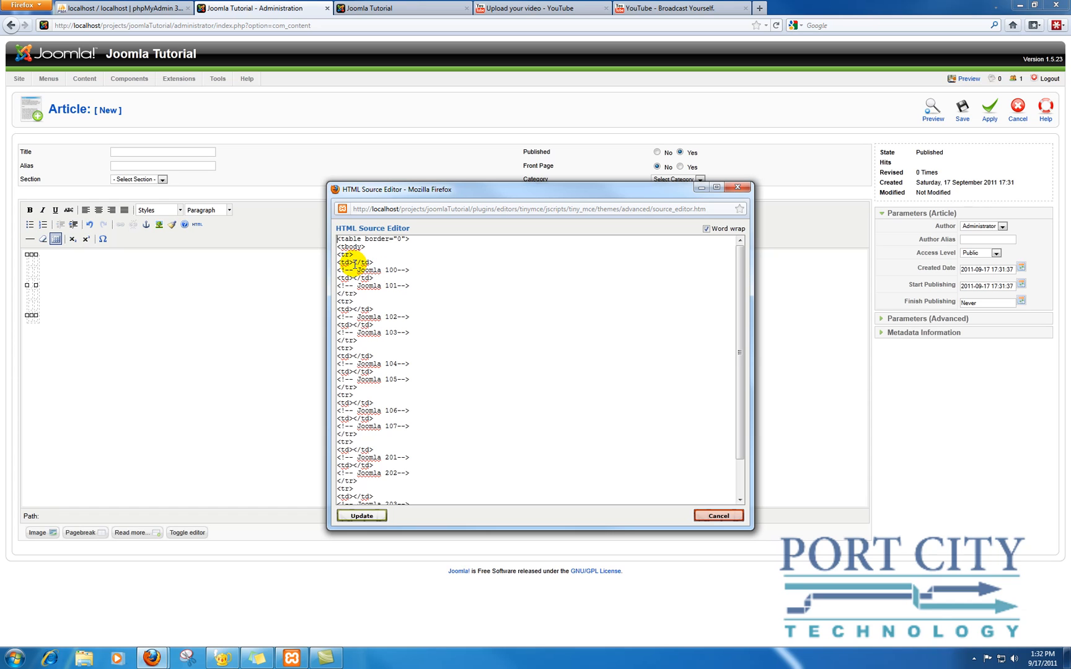
type("<iframe width=\"425\" height=\"349\" src=\"http://www.youtube.com/embed/D37ANyLdNFA?hl=en&fs=1\" frameborder=\"0\" allowfullscreen></iframe>")
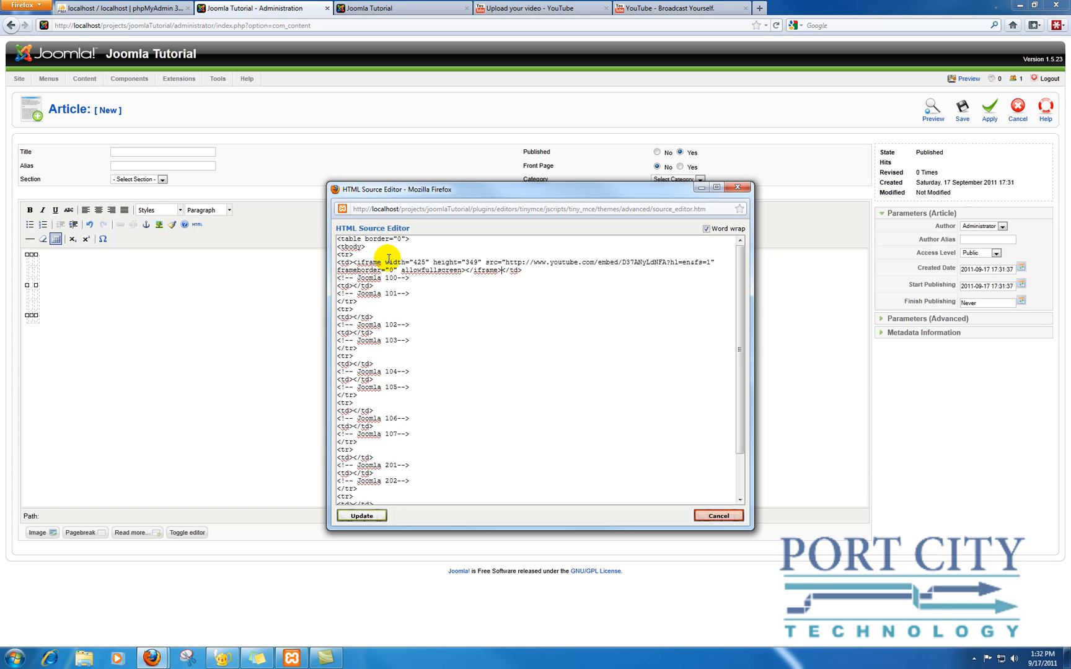
mouse_move(503, 276)
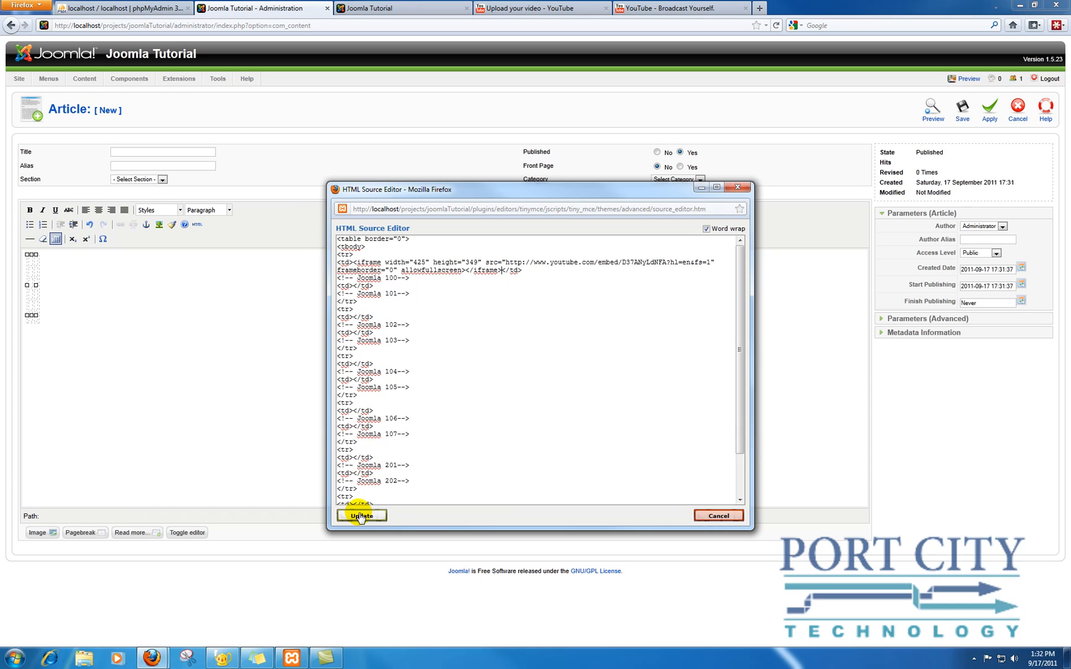
left_click(361, 515)
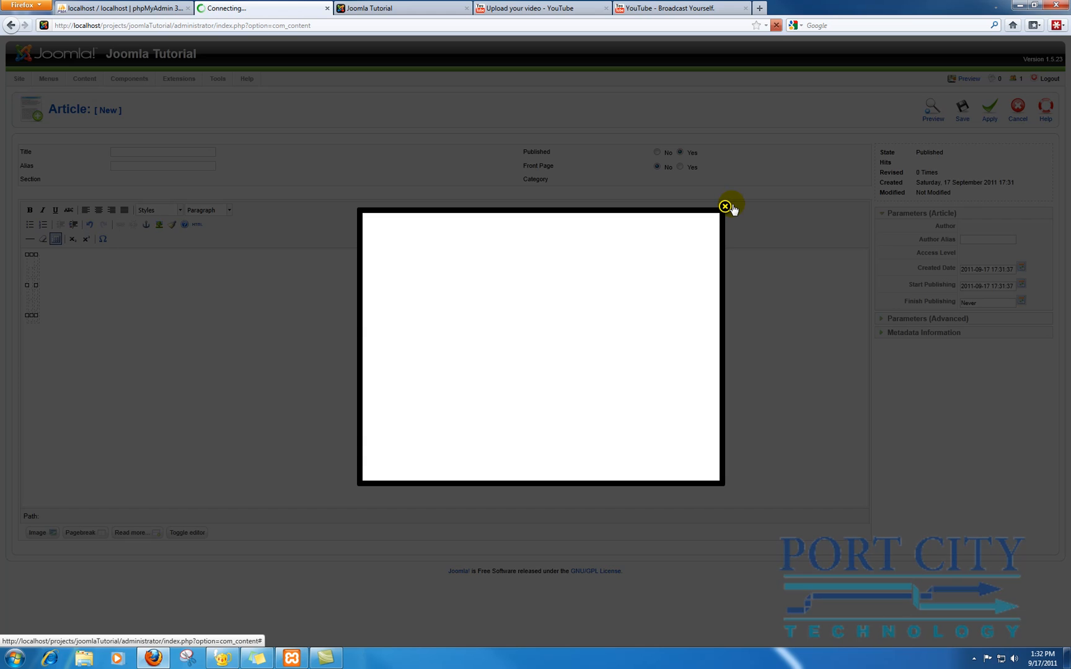
Recheck the table source, then attempt to save the untitled article, triggering the missing-title warning
left_click(725, 206)
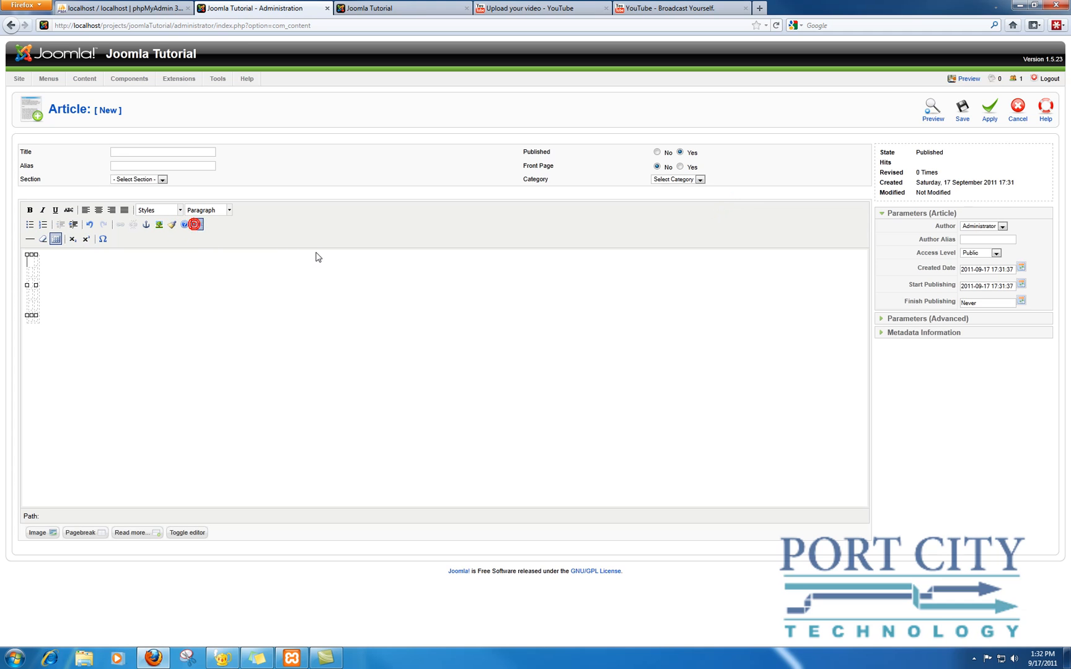
left_click(197, 224)
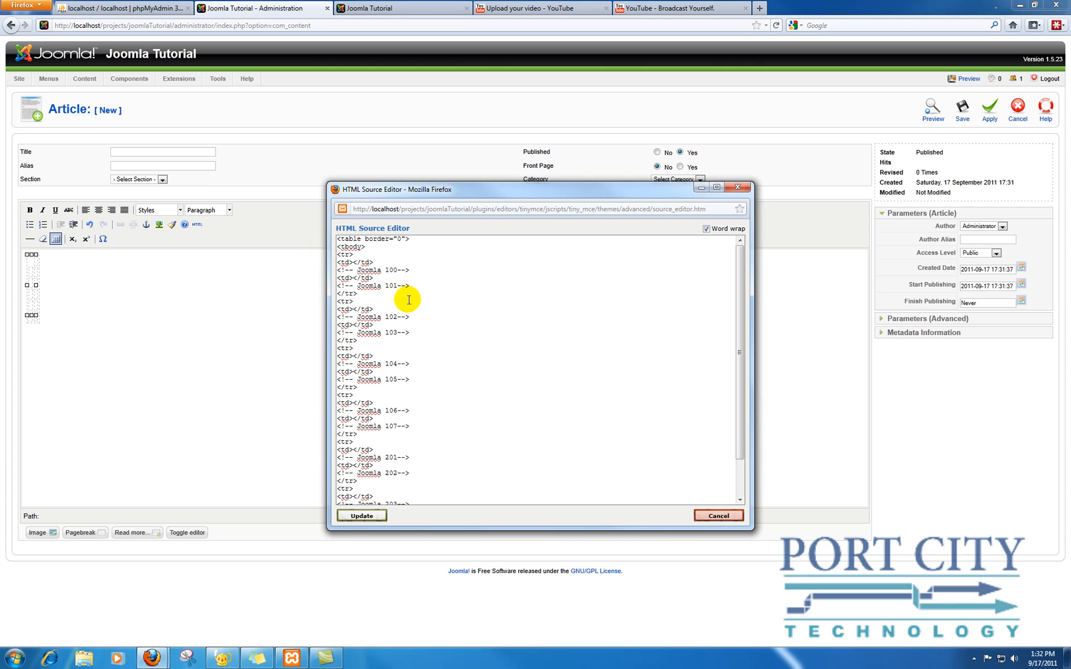
scroll("down", 3)
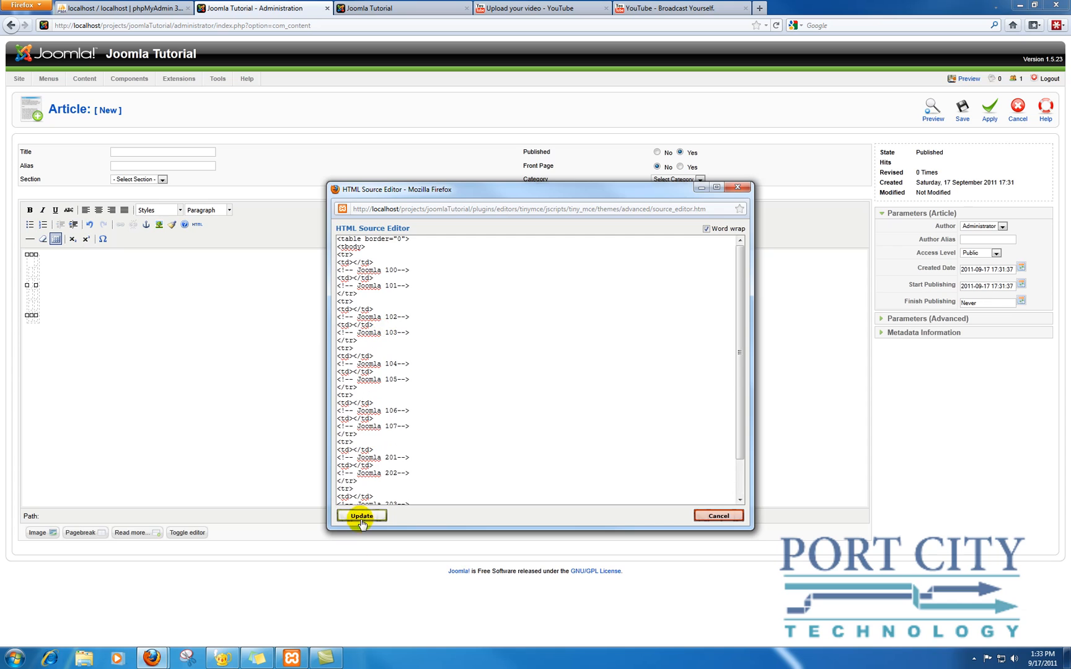
left_click(360, 516)
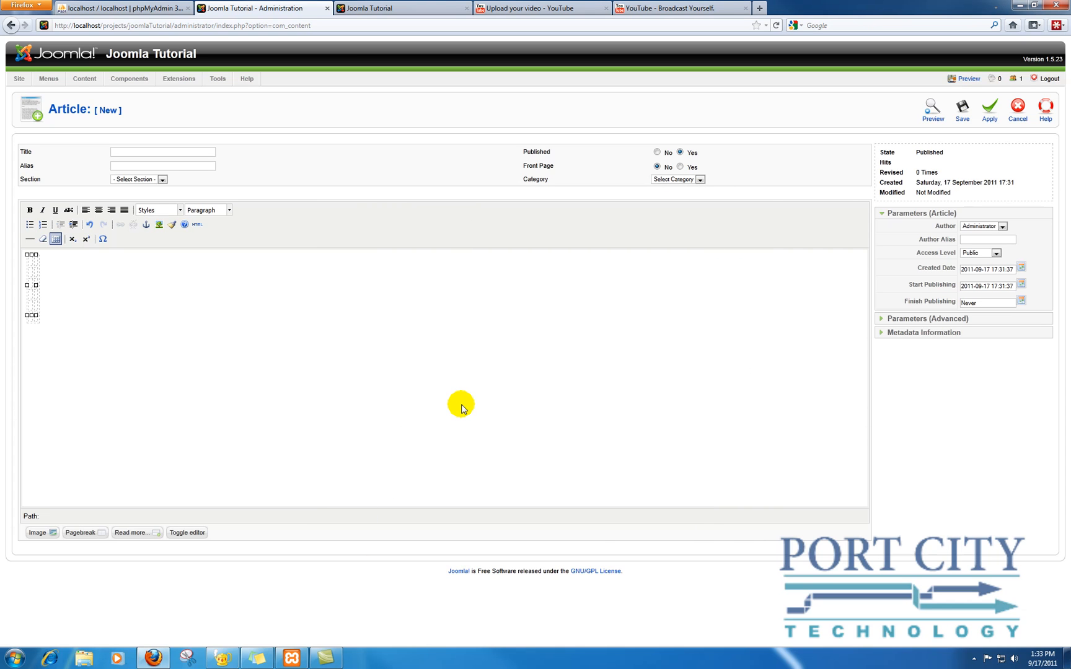
mouse_move(931, 145)
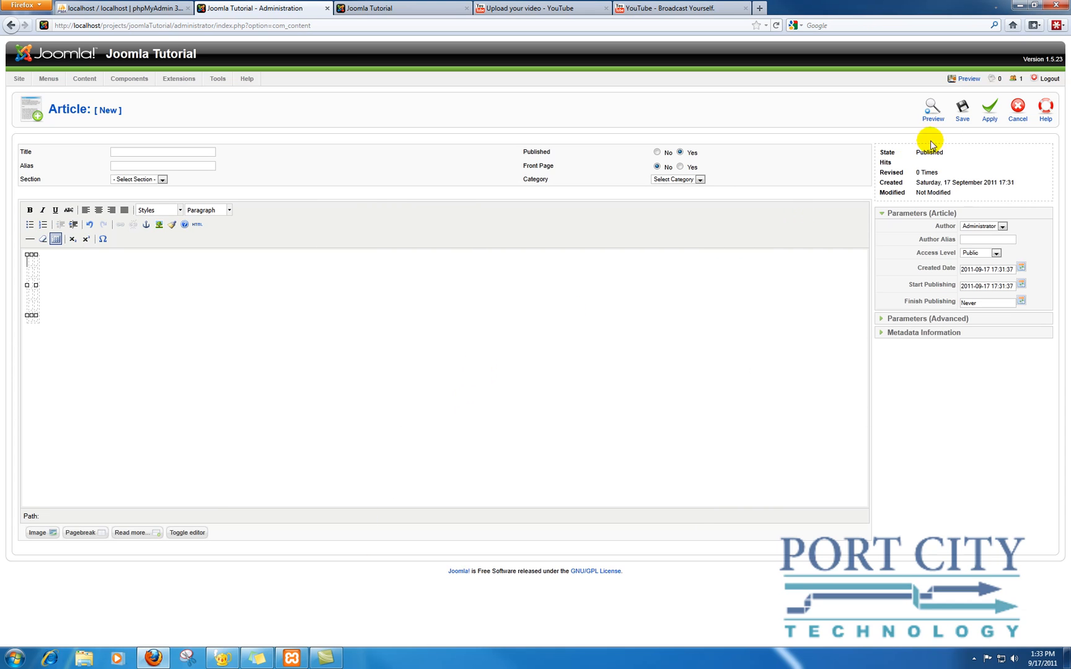
left_click(962, 109)
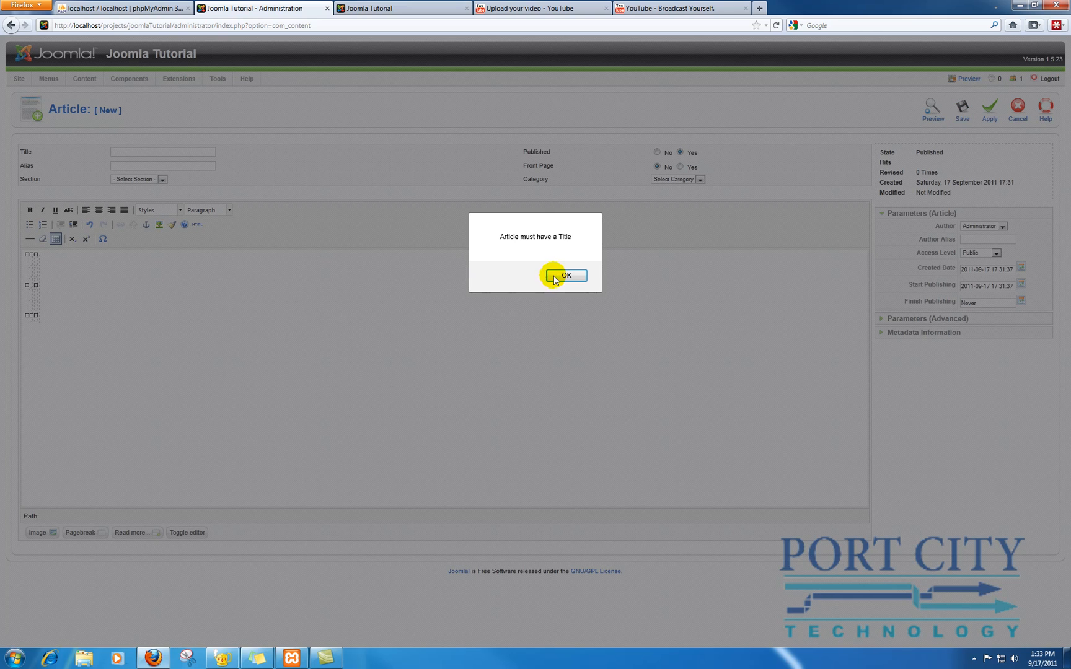
Title the article 'Test Article', file it under the Content section's Articles category, and save it
left_click(563, 276)
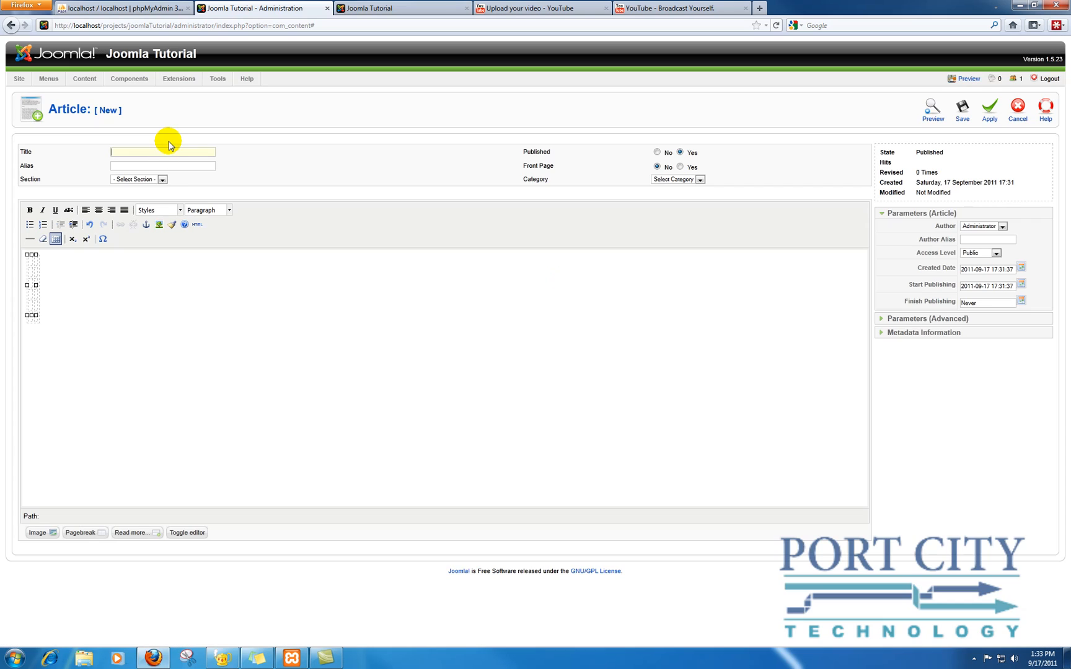
type("Test")
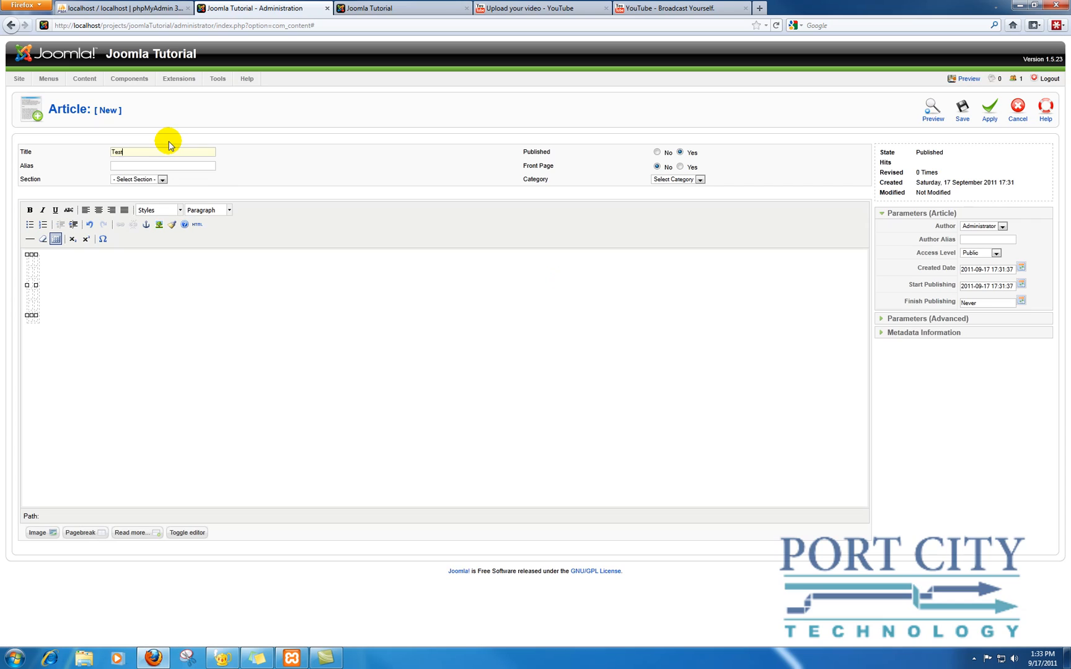
type("Article")
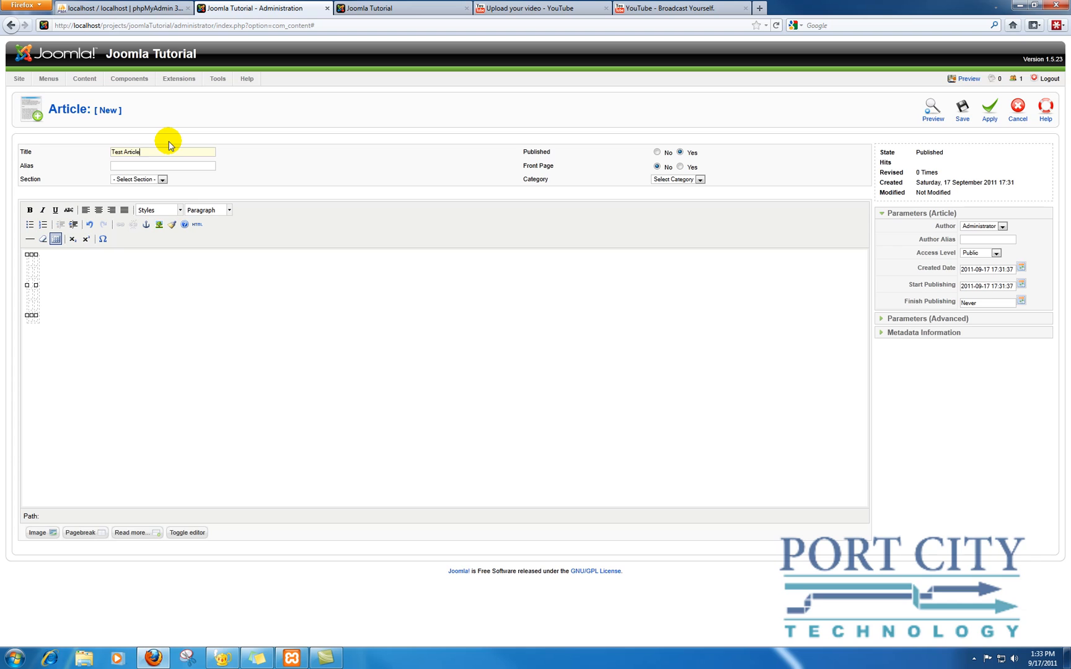
mouse_move(153, 143)
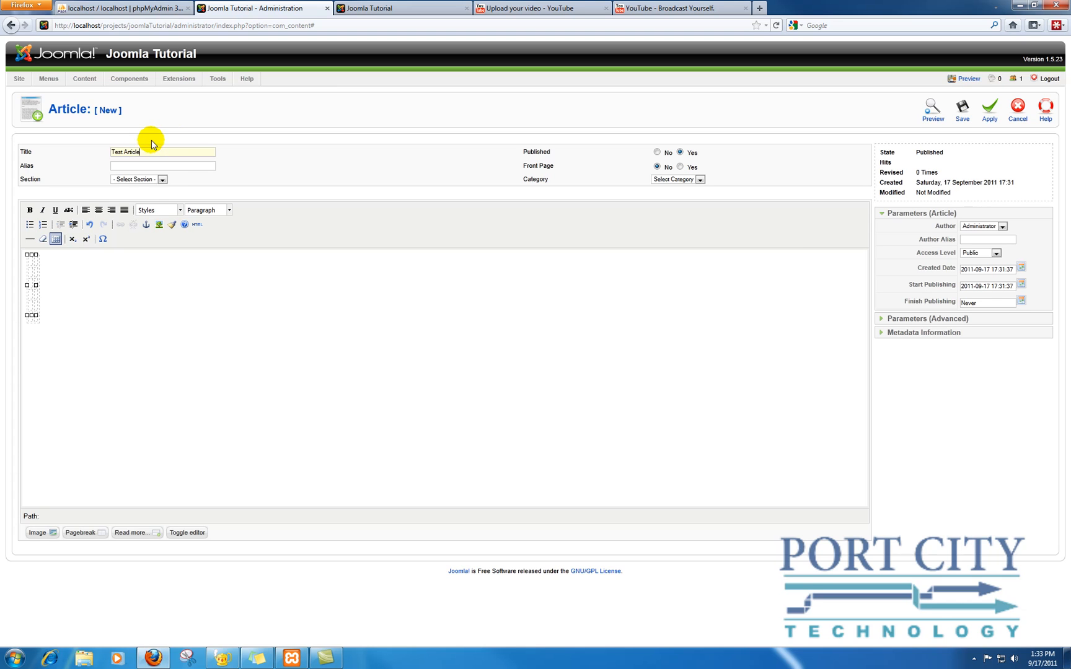
left_click(163, 179)
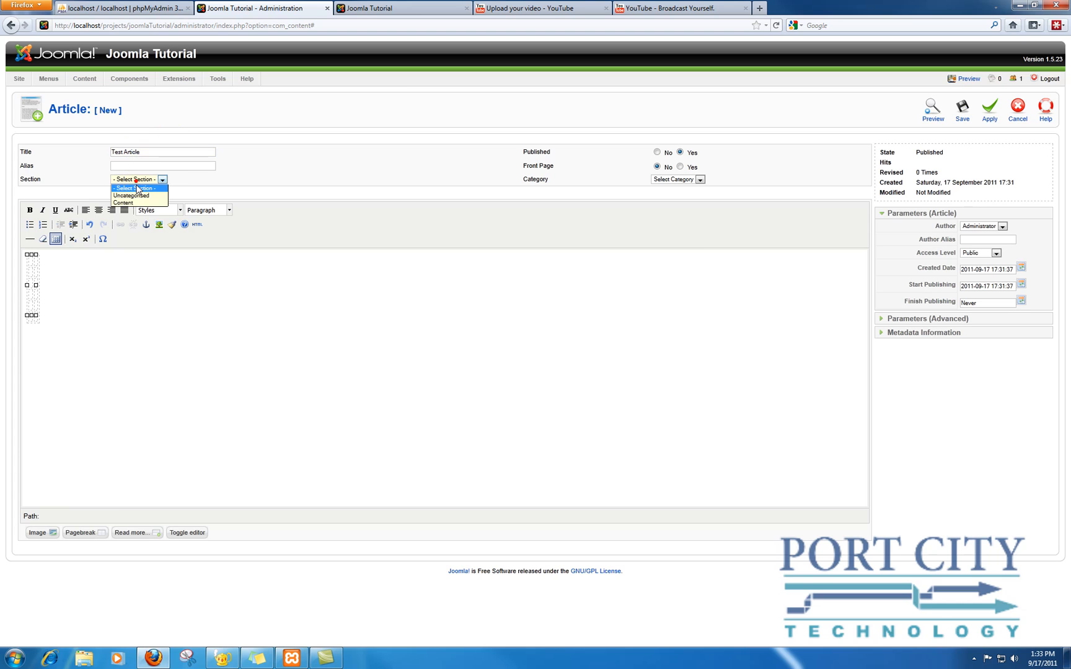
left_click(123, 202)
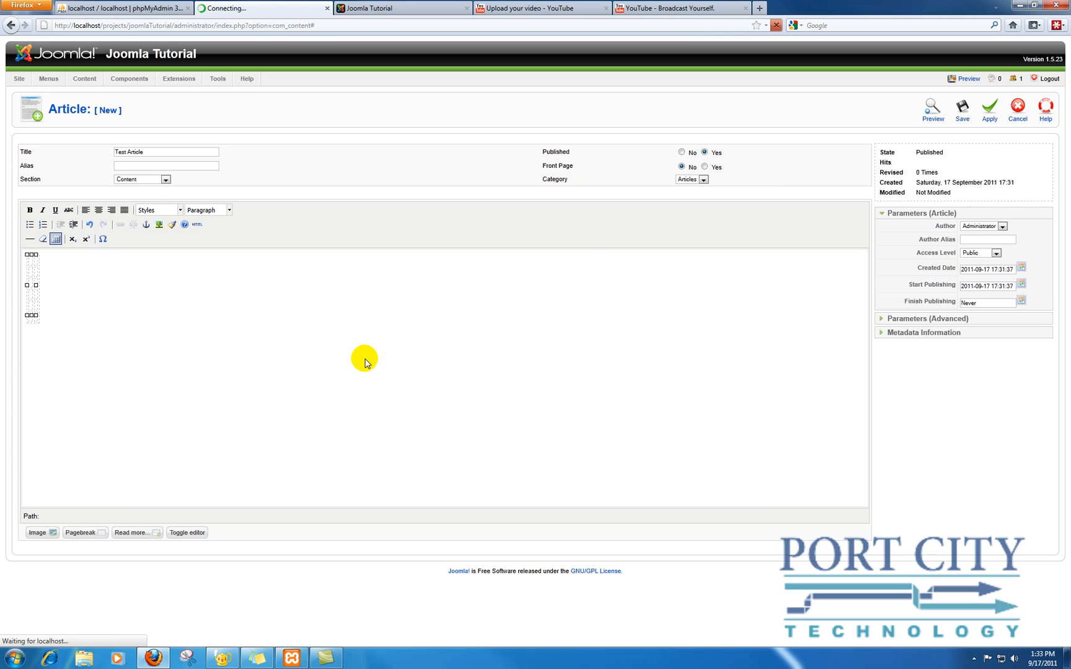
left_click(962, 109)
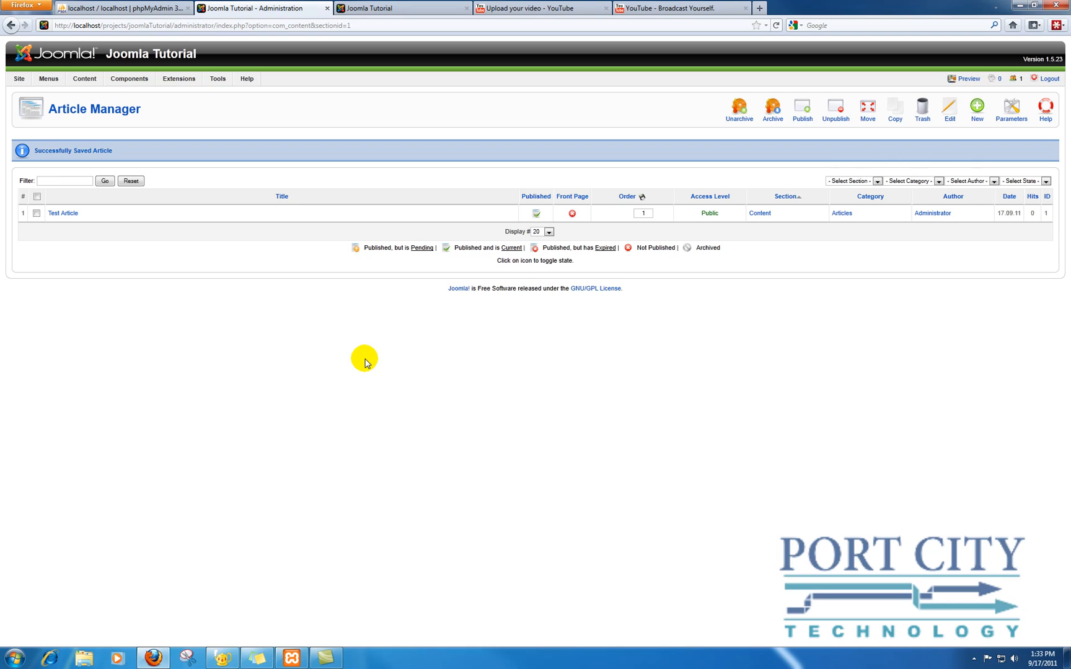
mouse_move(348, 353)
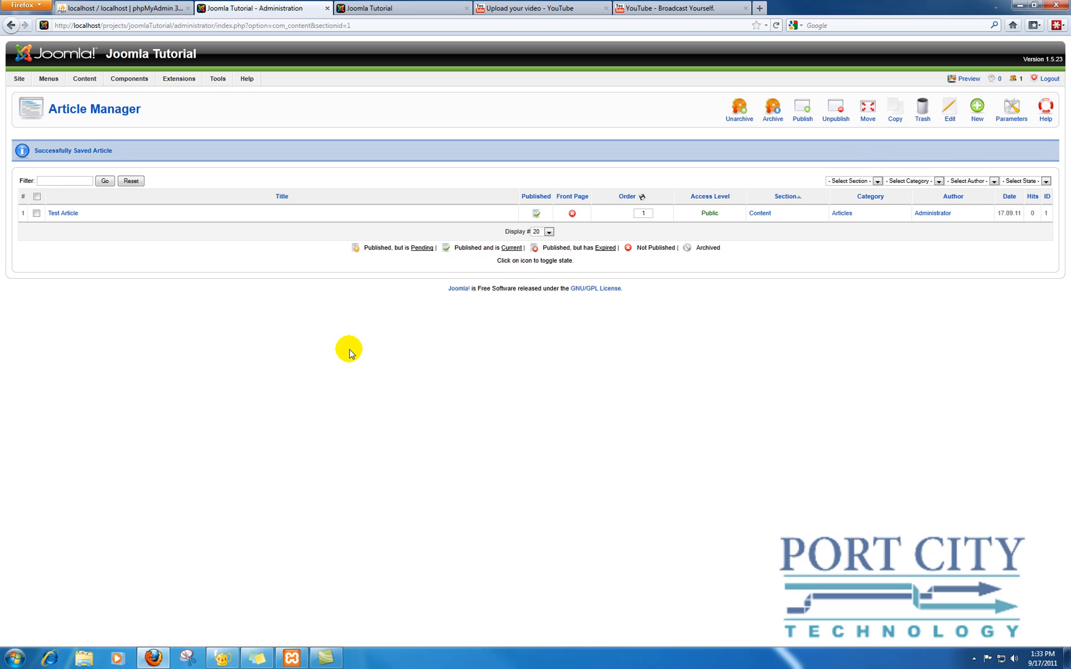
mouse_move(343, 351)
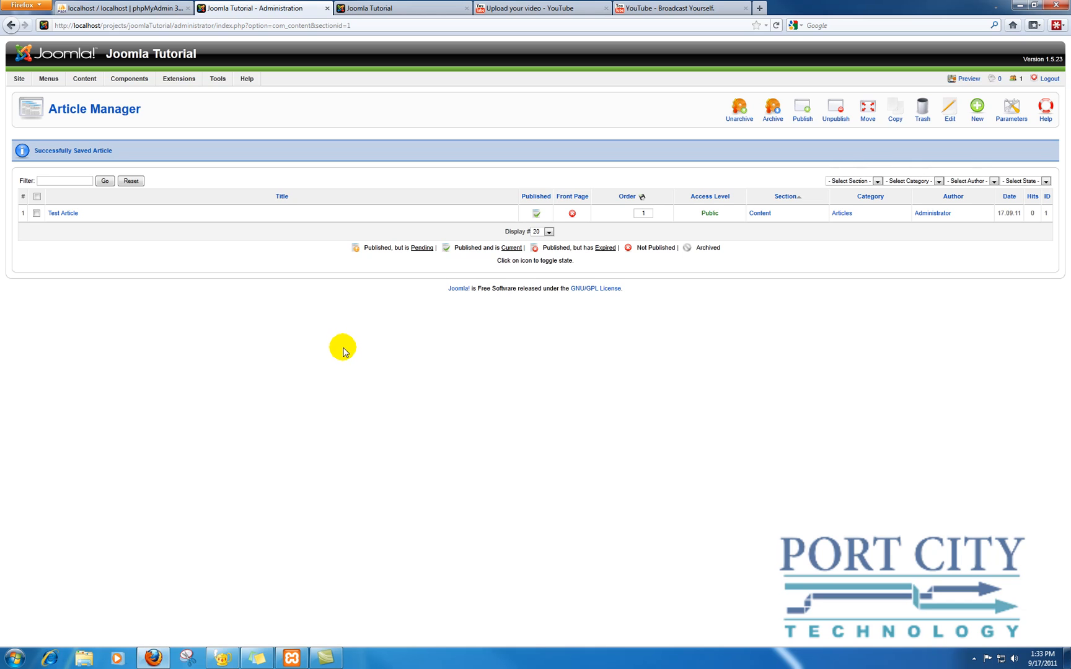
mouse_move(77, 213)
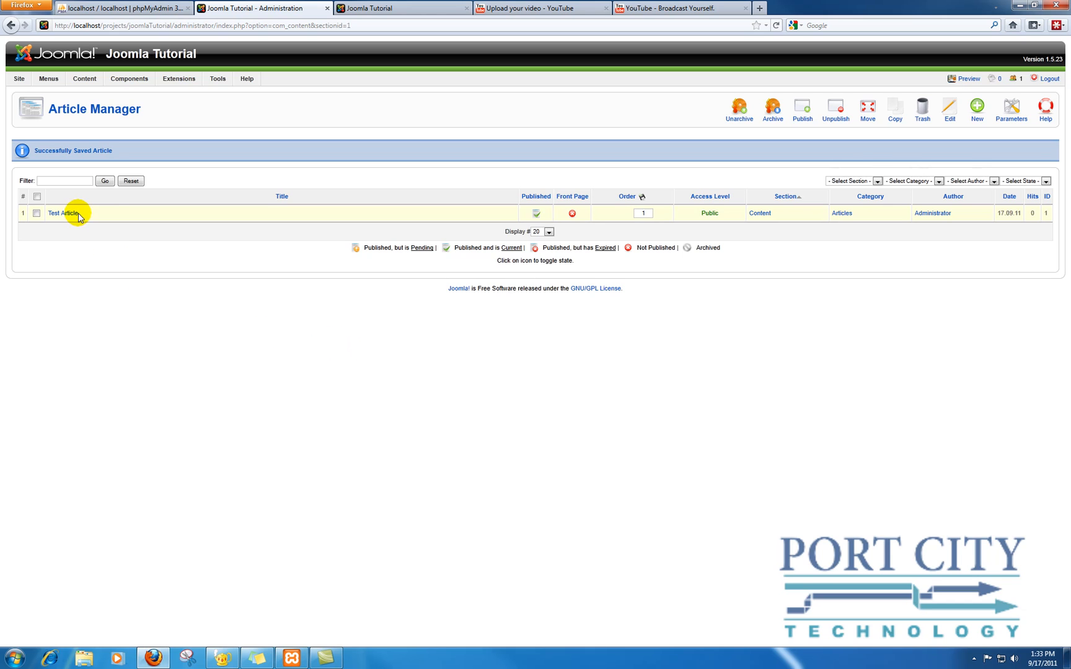
mouse_move(172, 333)
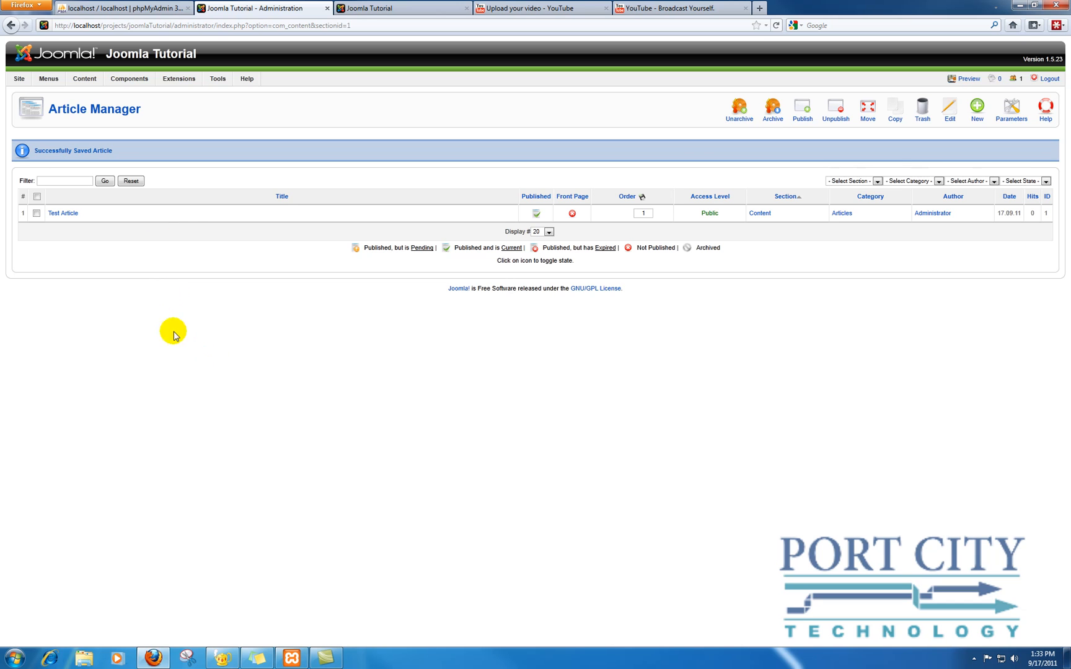
left_click(116, 8)
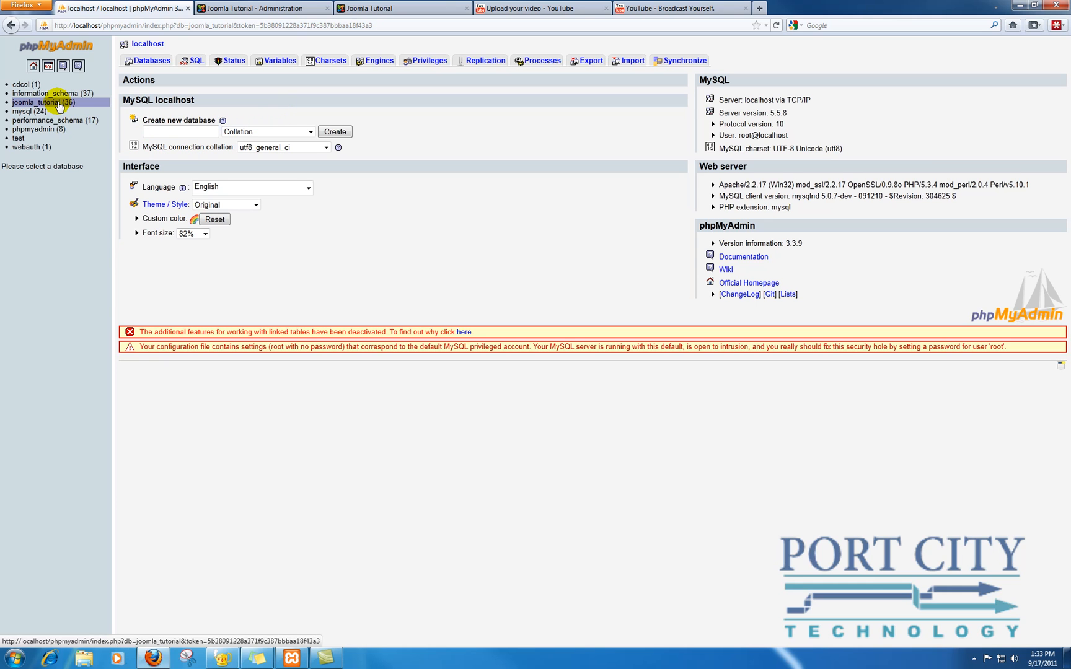
Browse the jos_content table of the joomla_tutorial database, showing the Test Article row
left_click(44, 103)
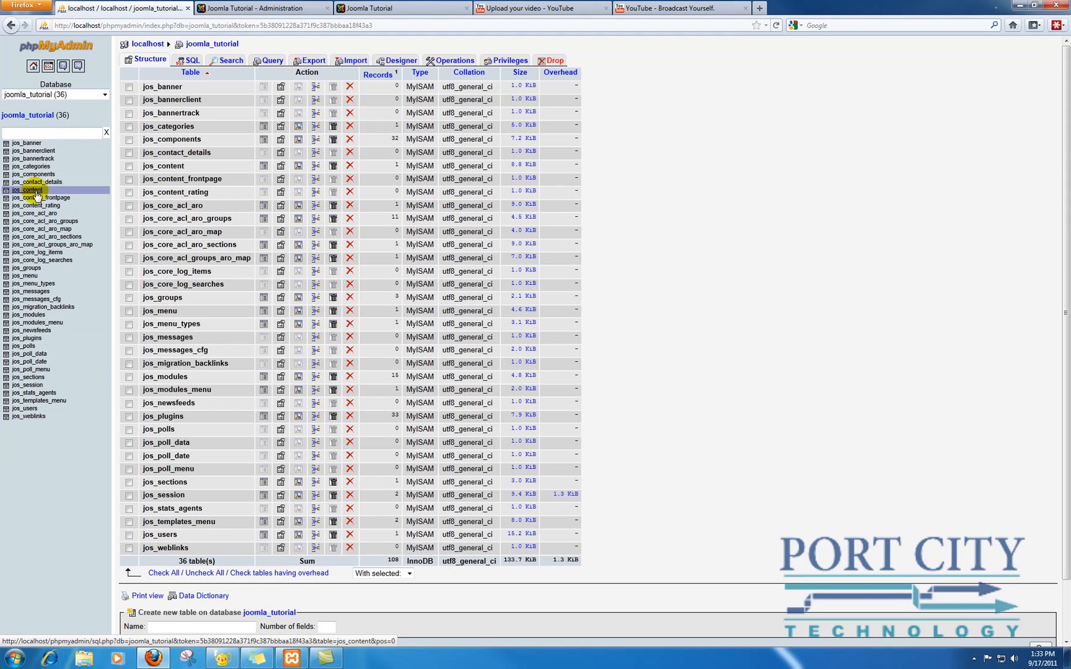
left_click(176, 192)
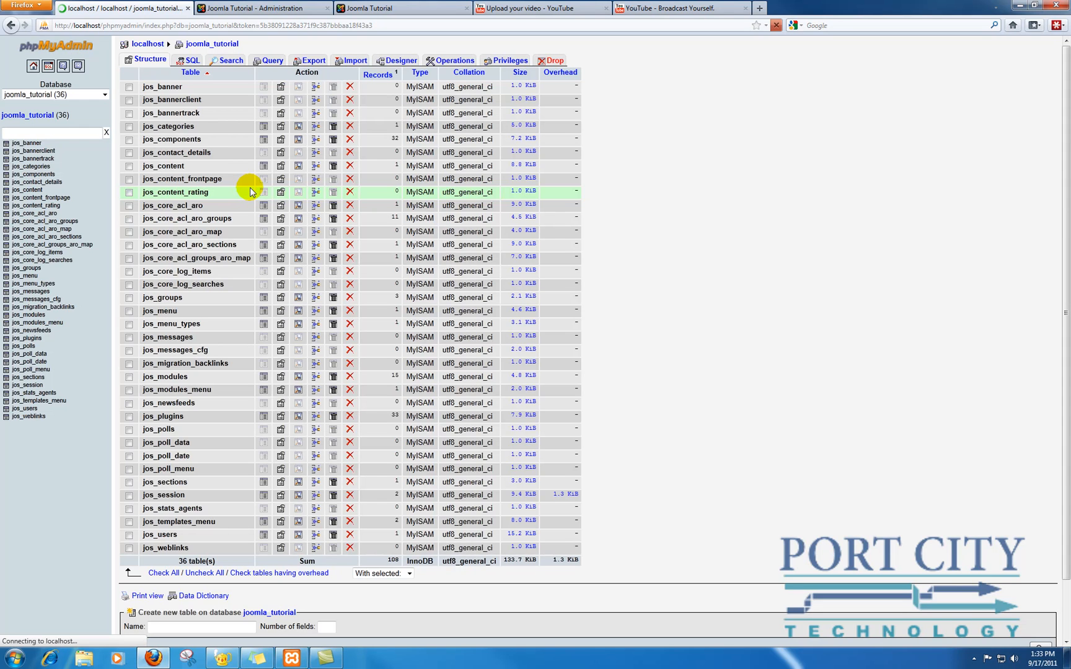
left_click(163, 166)
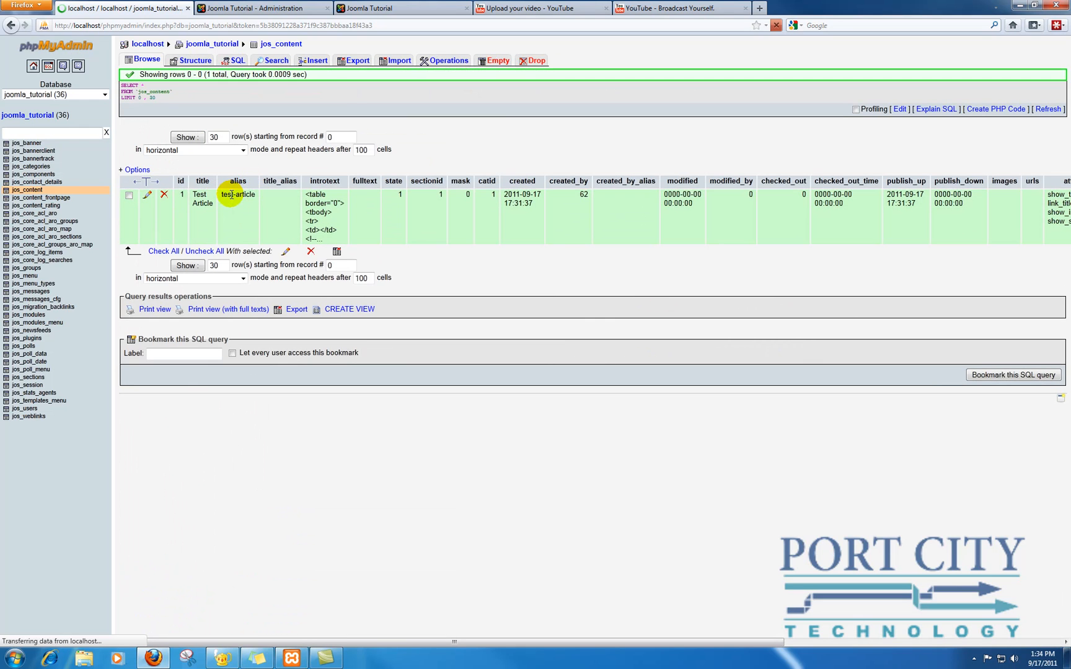
Edit the Test Article row and insert the 425x349 YouTube iframe into the first td of its introtext
left_click(146, 195)
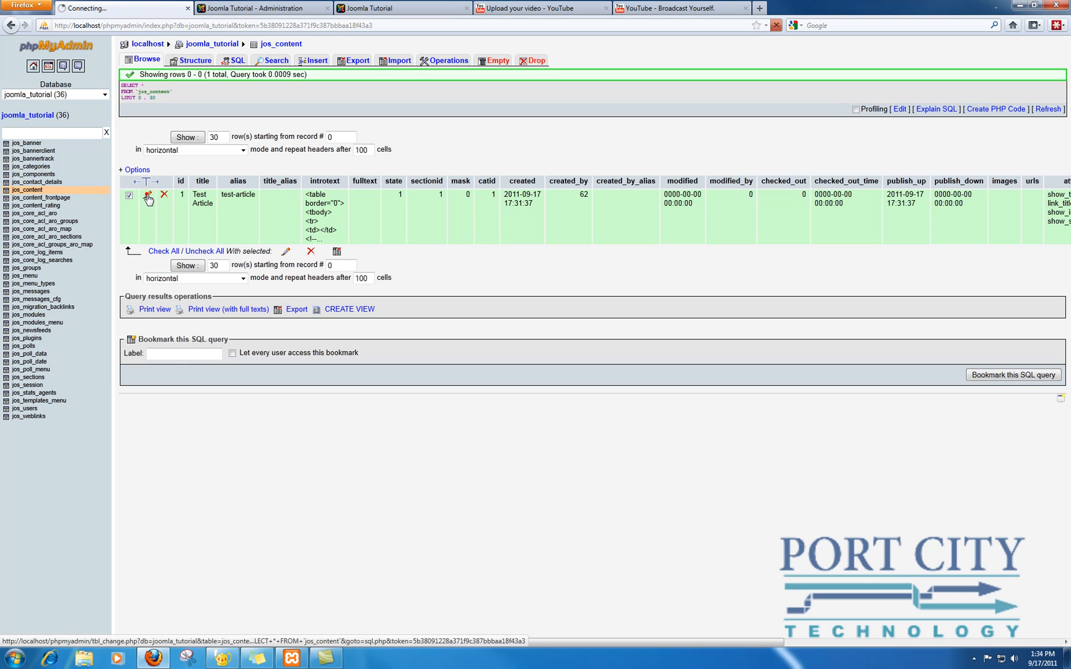
left_click(147, 194)
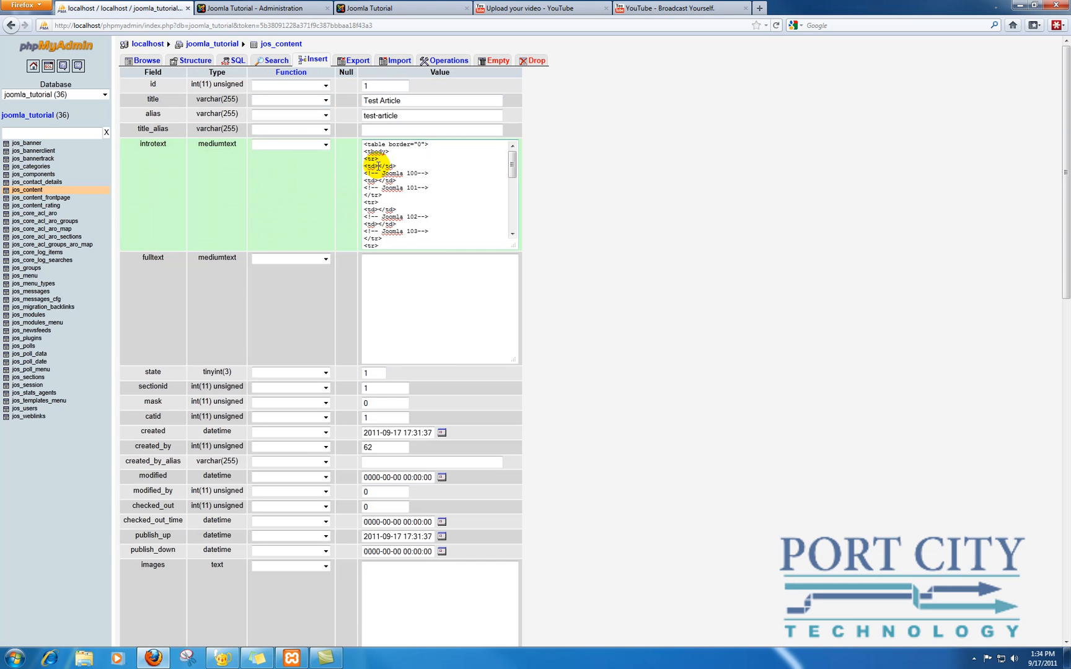
type("<iframe width=\"425\" height=\"349\" src=\"http://www.youtube.com/embed/D37ANyLdNFA?hl=en&fs=1\" frameborder=\"0\" allowfullscreen></iframe>")
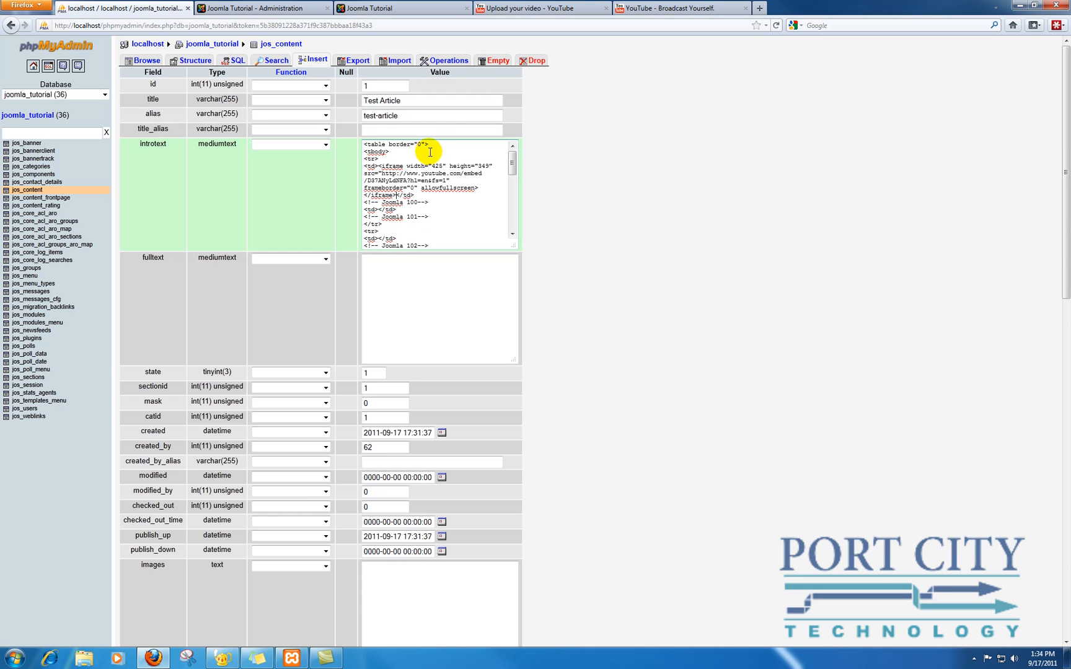
scroll("down", 3)
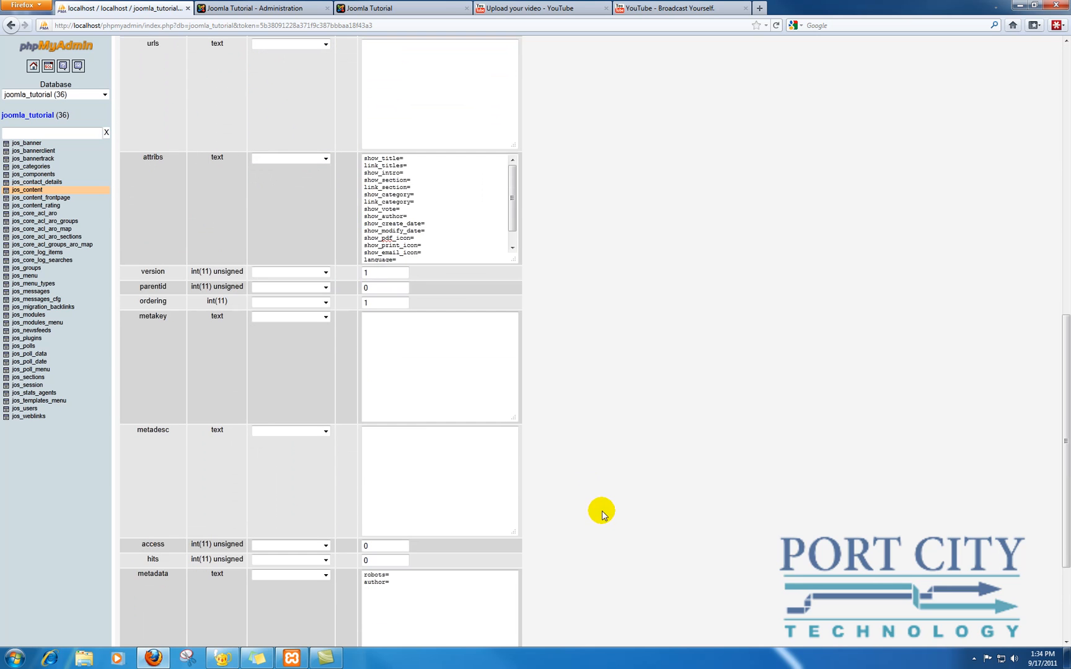
scroll("down", 3)
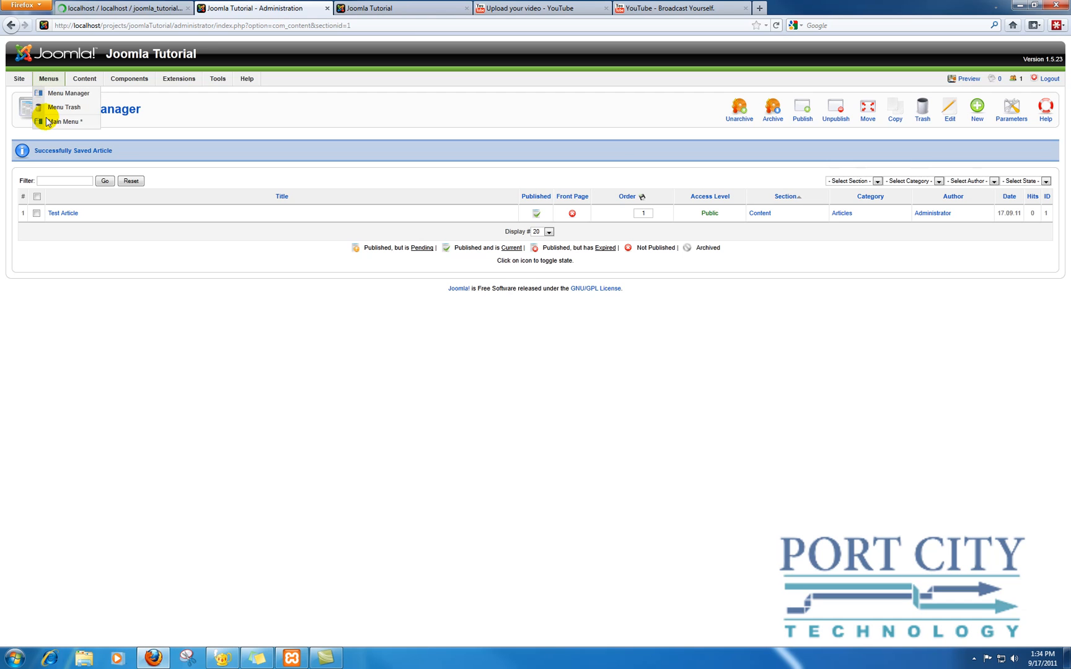
Create a new Main Menu item of type Internal Link > Articles > Article Layout
left_click(66, 122)
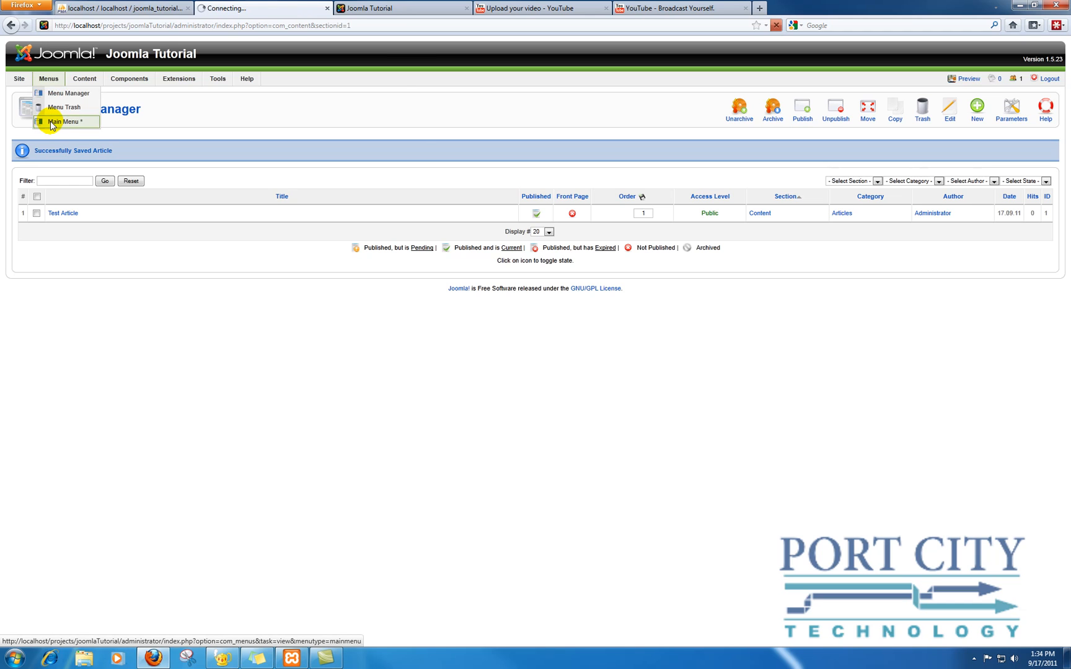
left_click(66, 121)
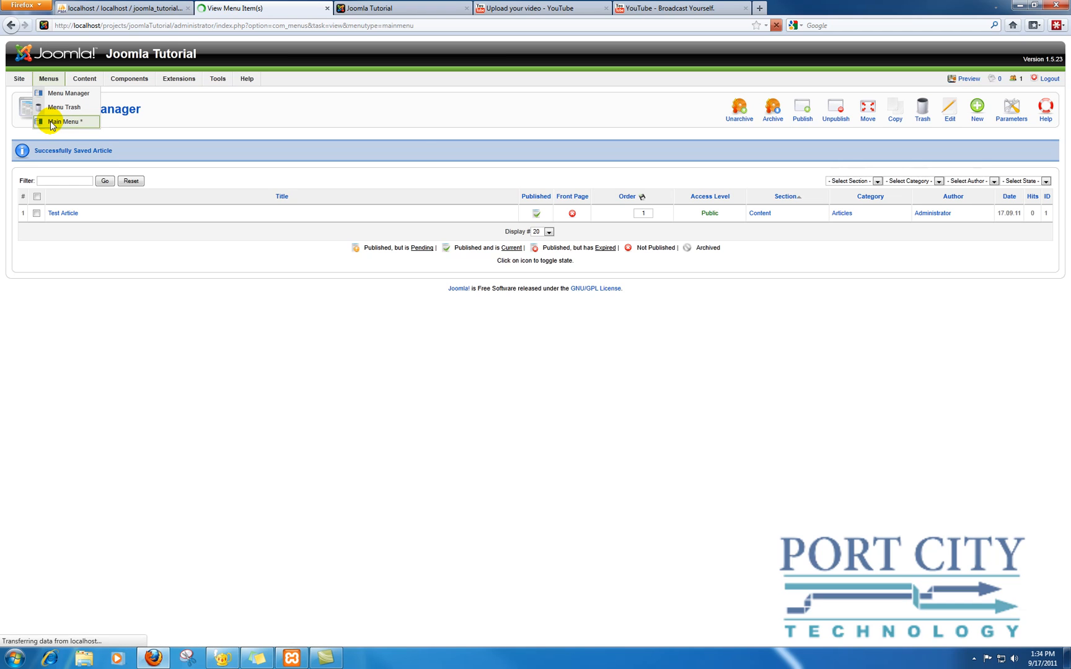
left_click(64, 122)
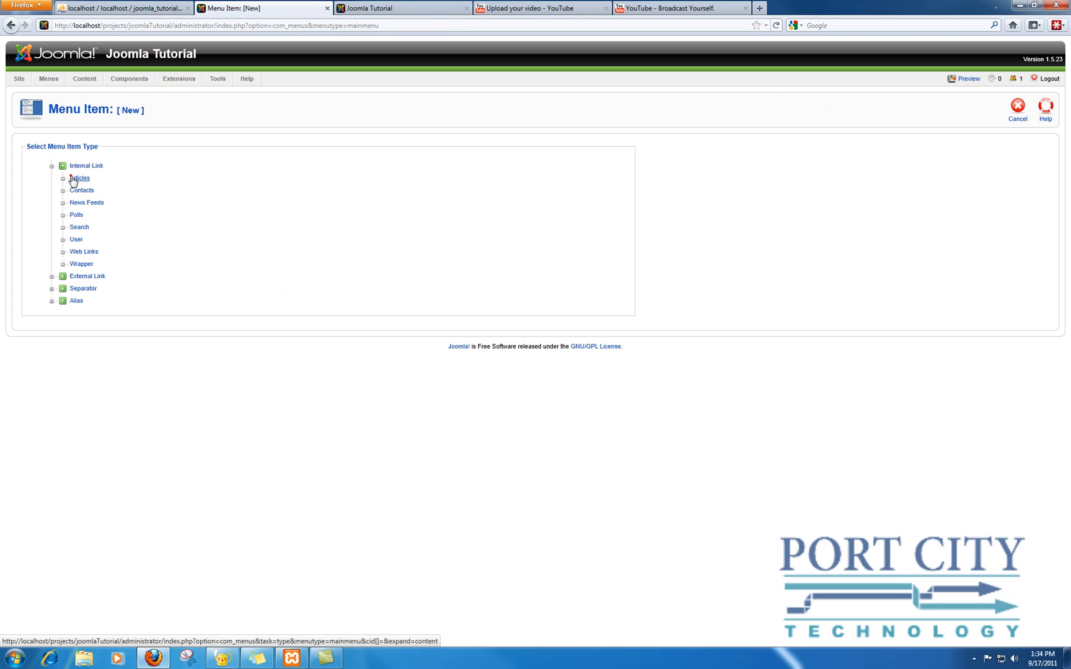
left_click(79, 179)
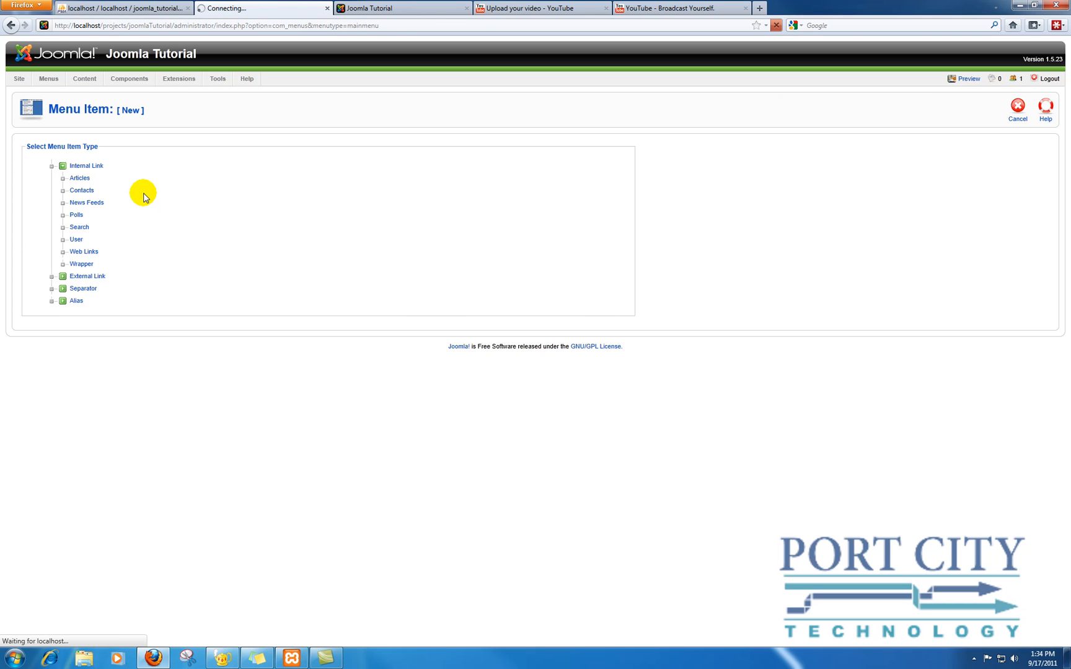
left_click(62, 179)
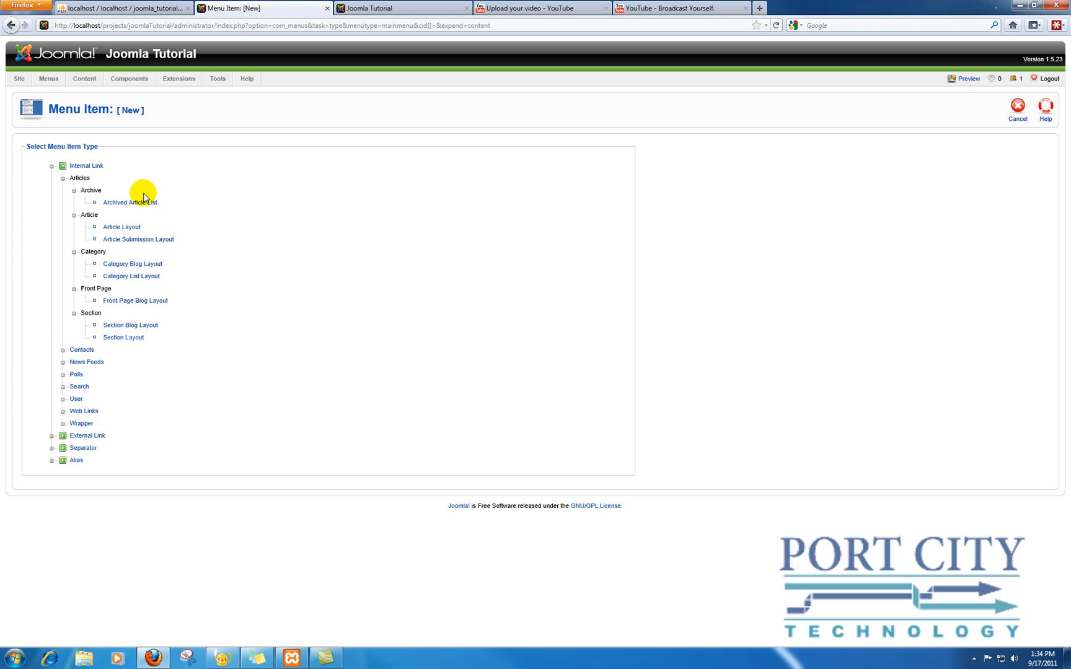
left_click(121, 227)
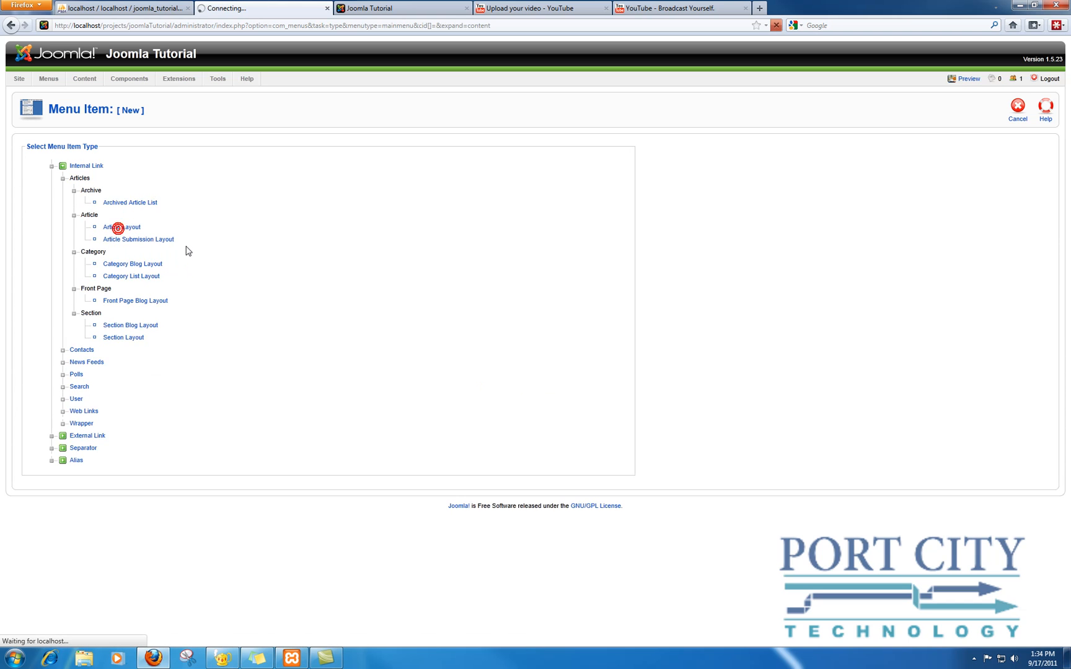
mouse_move(249, 259)
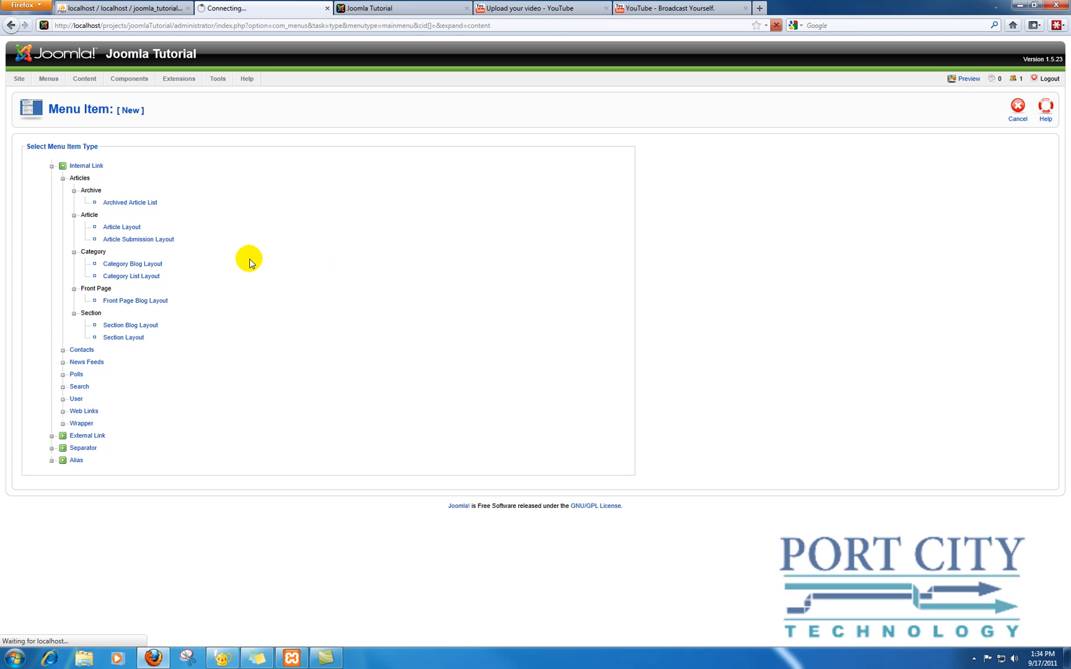
left_click(122, 226)
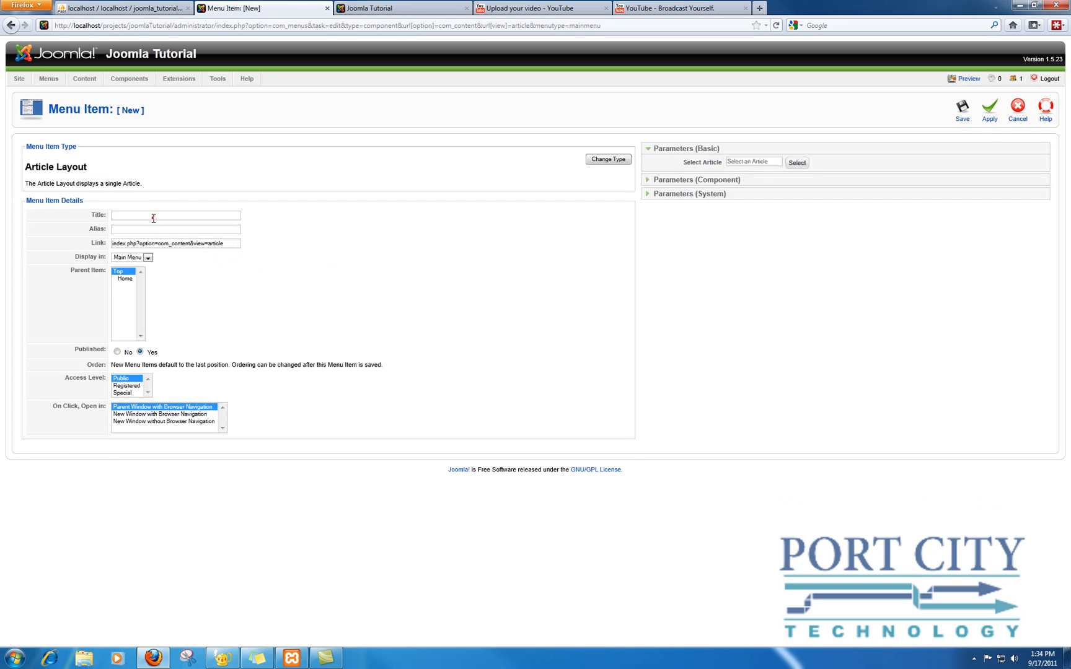
Name the menu item 'Test 2', link it to Test Article, and save it
type("Test 2")
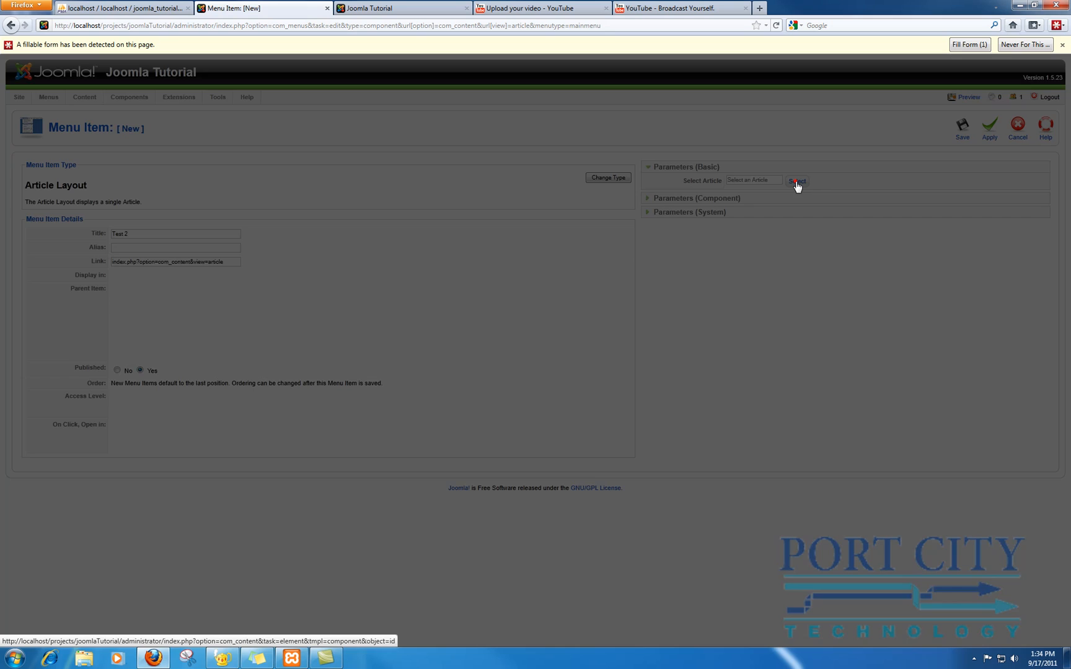
left_click(796, 181)
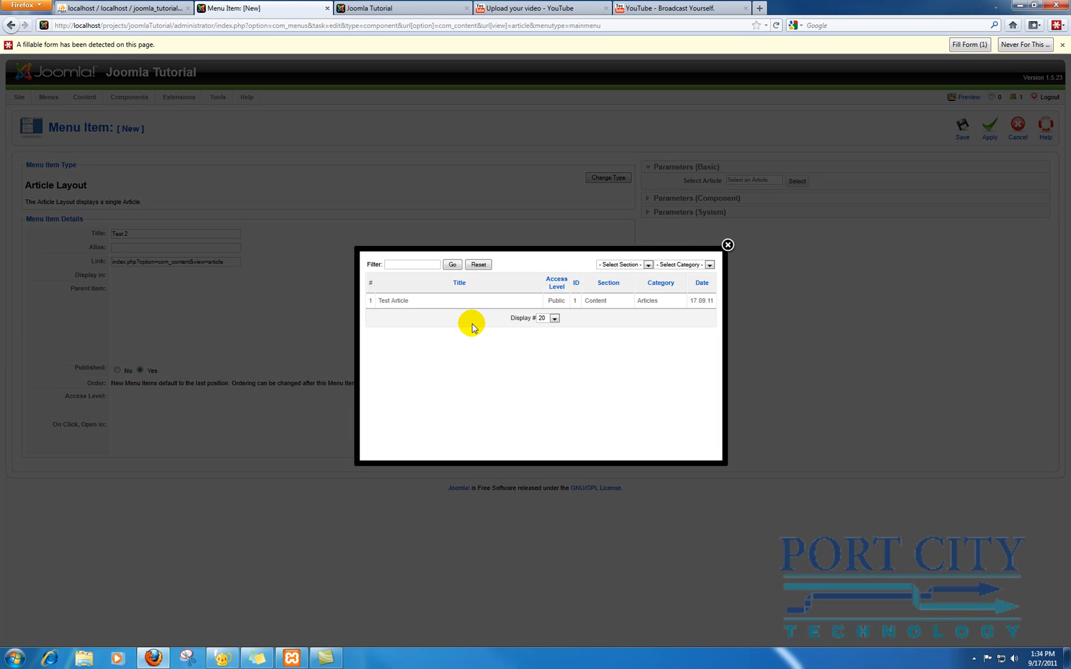
left_click(393, 300)
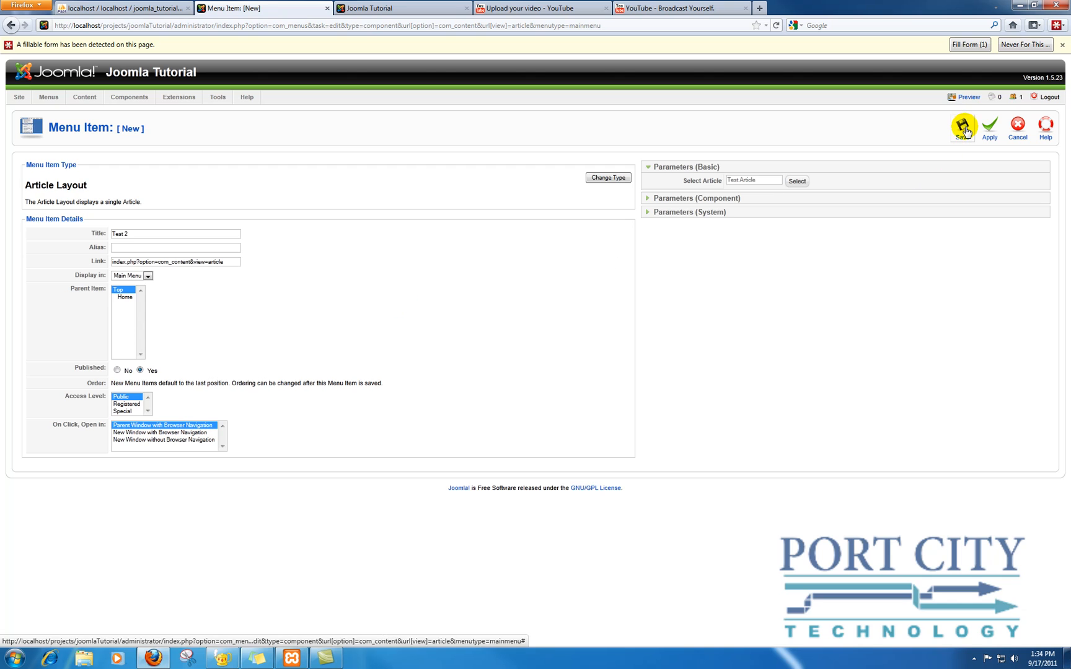
left_click(963, 126)
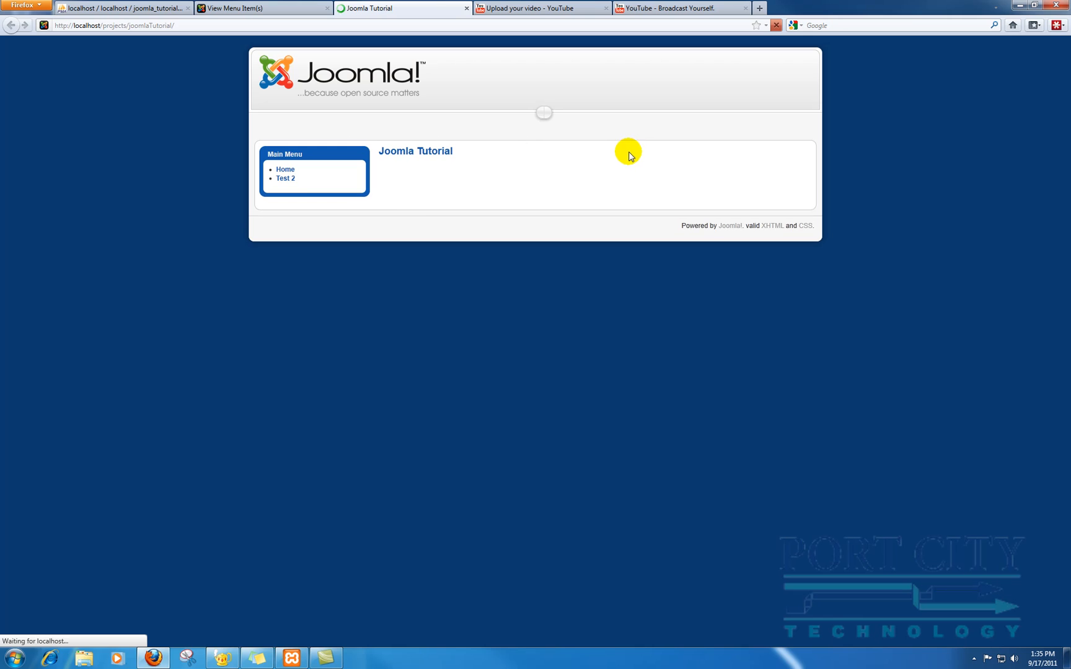
View the Test 2 page showing Test Article's embedded YouTube video, then return to the admin menu item list
left_click(285, 178)
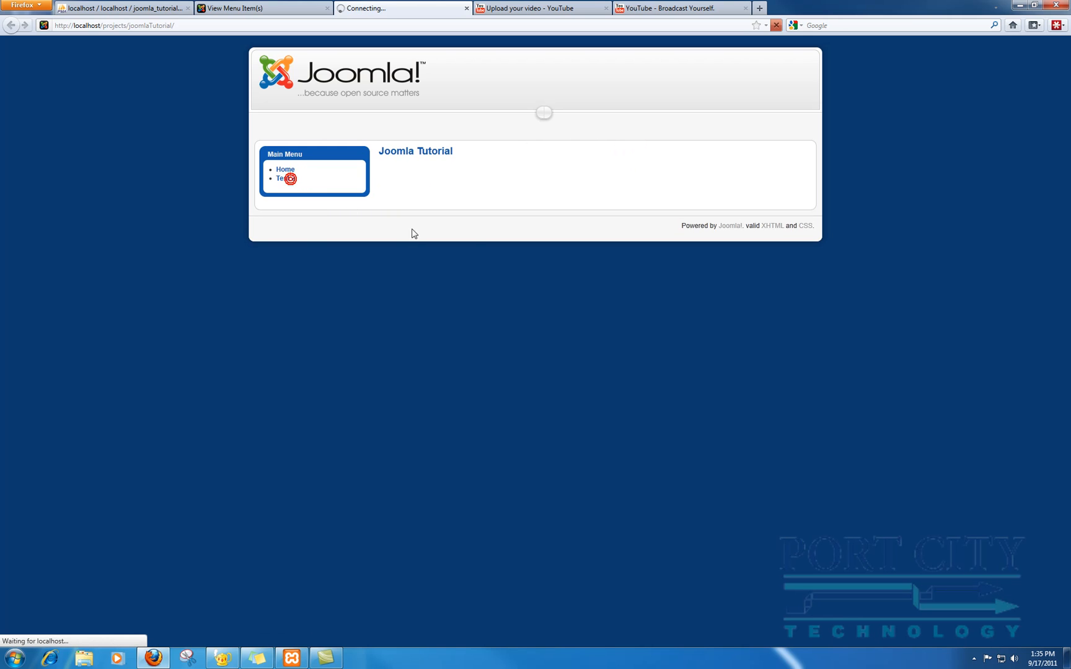
left_click(285, 179)
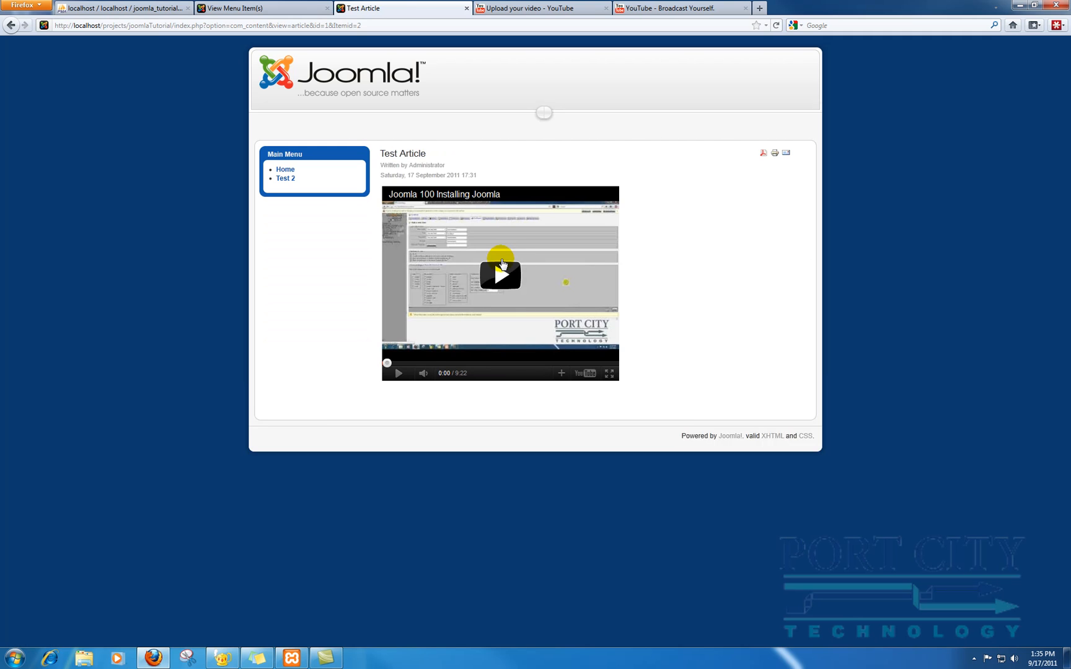
mouse_move(660, 250)
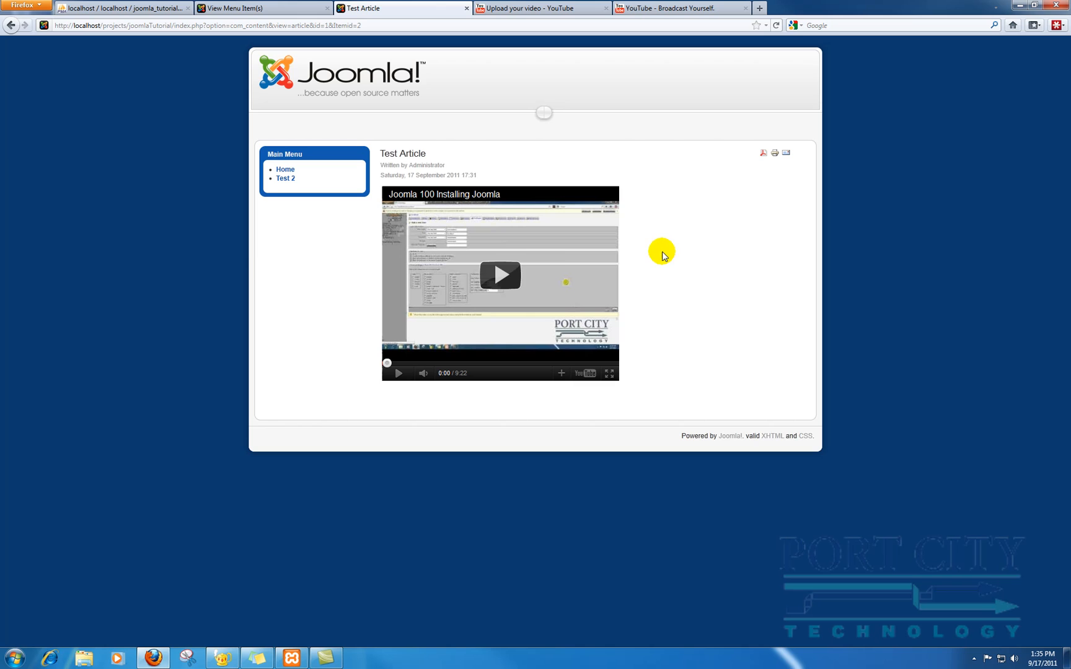
mouse_move(500, 274)
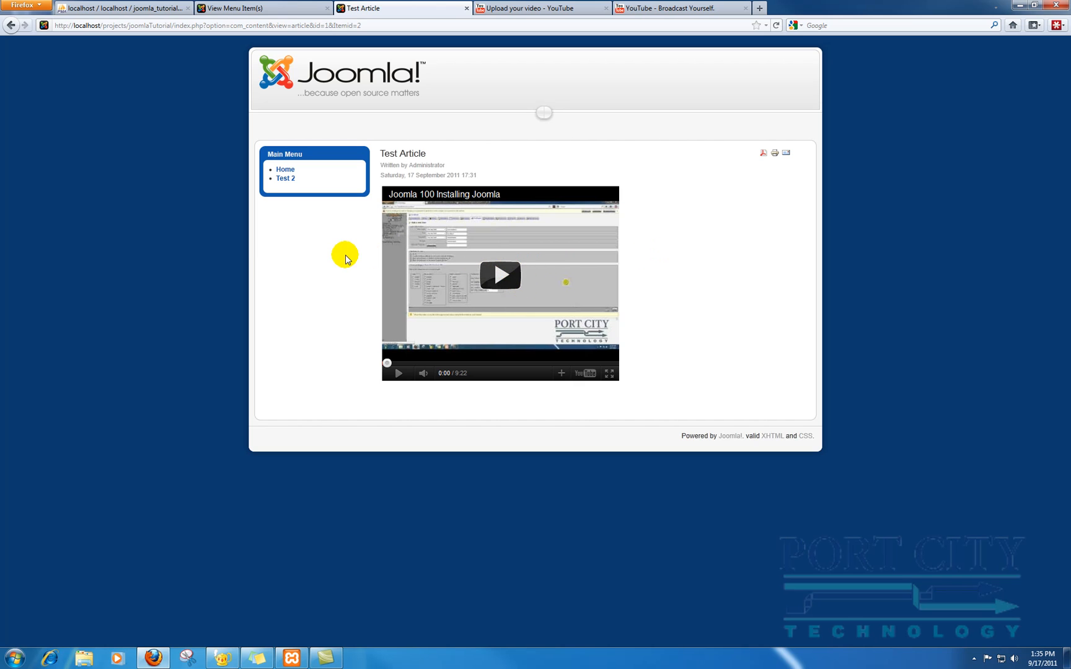
mouse_move(426, 255)
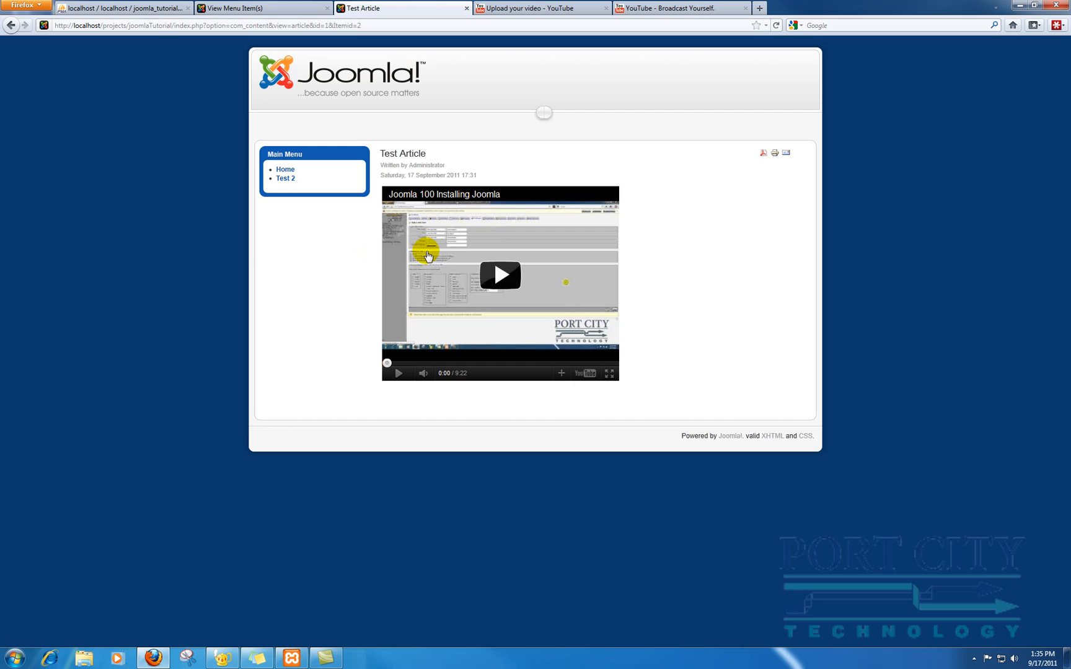
left_click(239, 7)
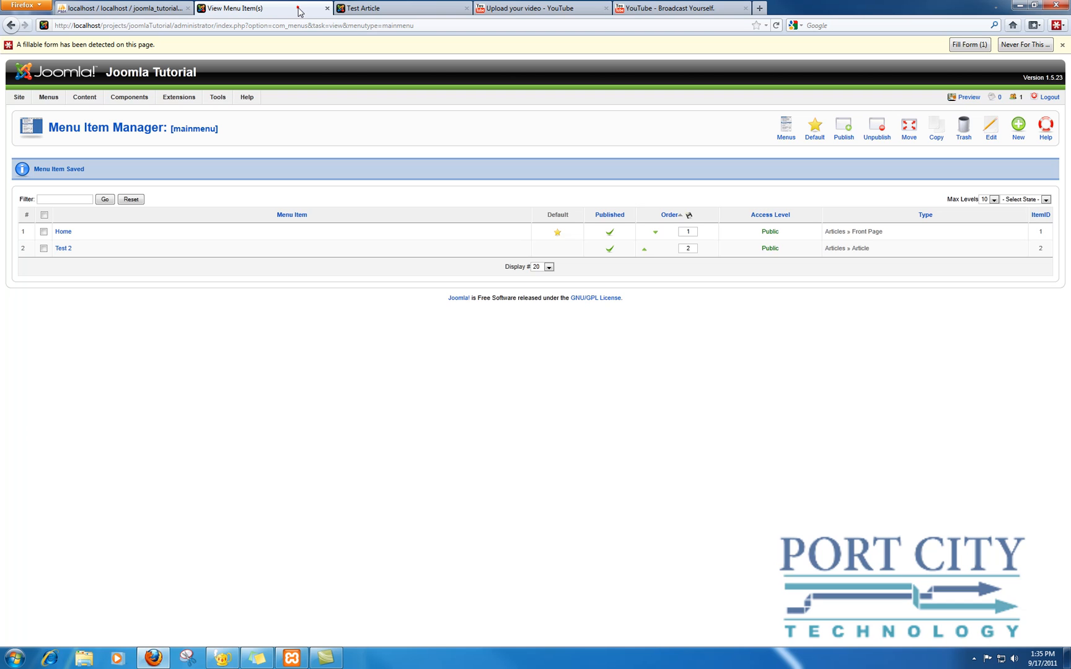
mouse_move(316, 76)
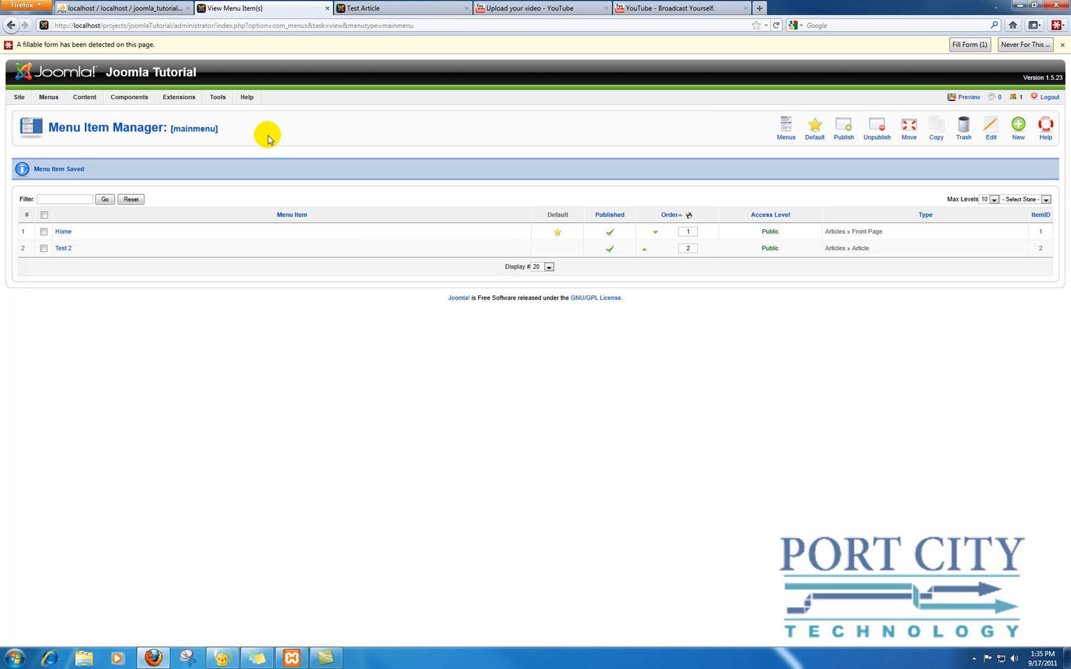
mouse_move(145, 129)
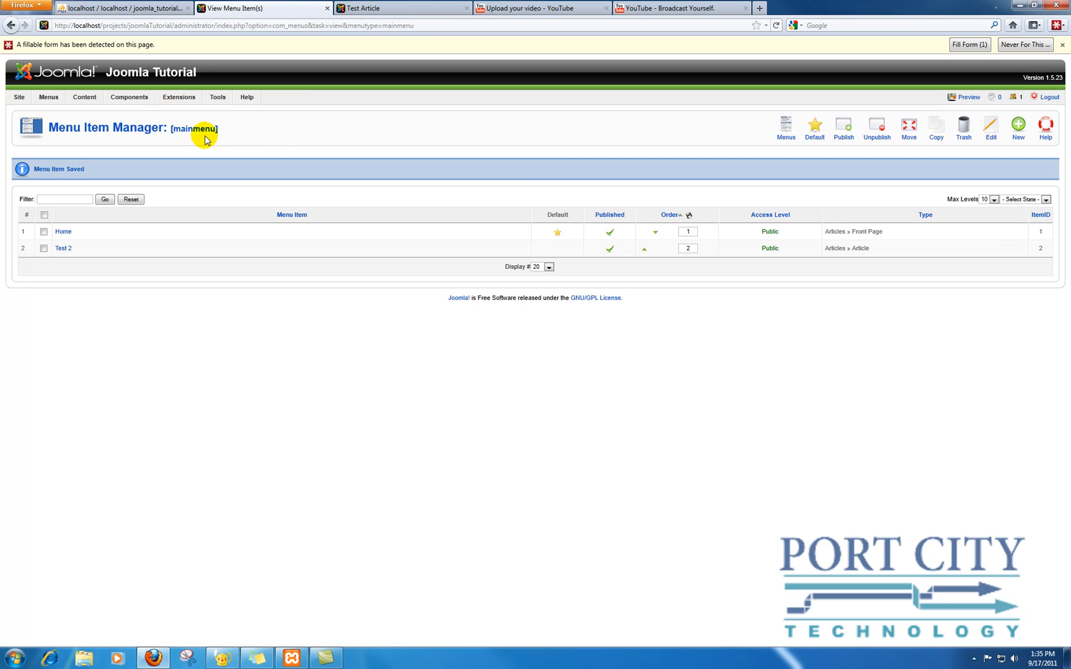
mouse_move(485, 149)
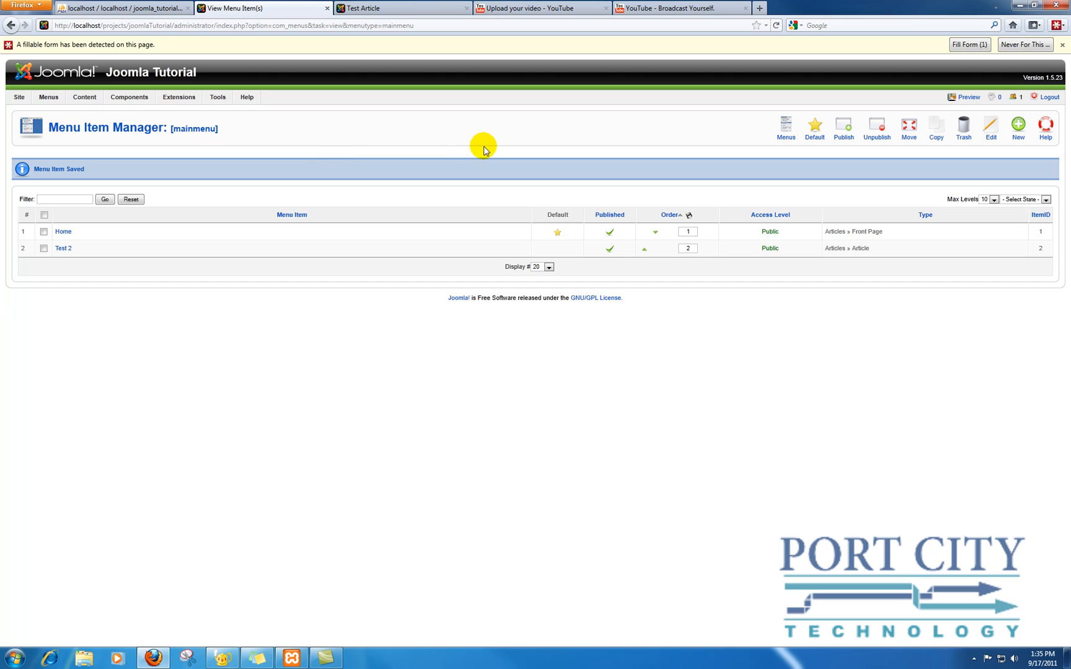
mouse_move(348, 132)
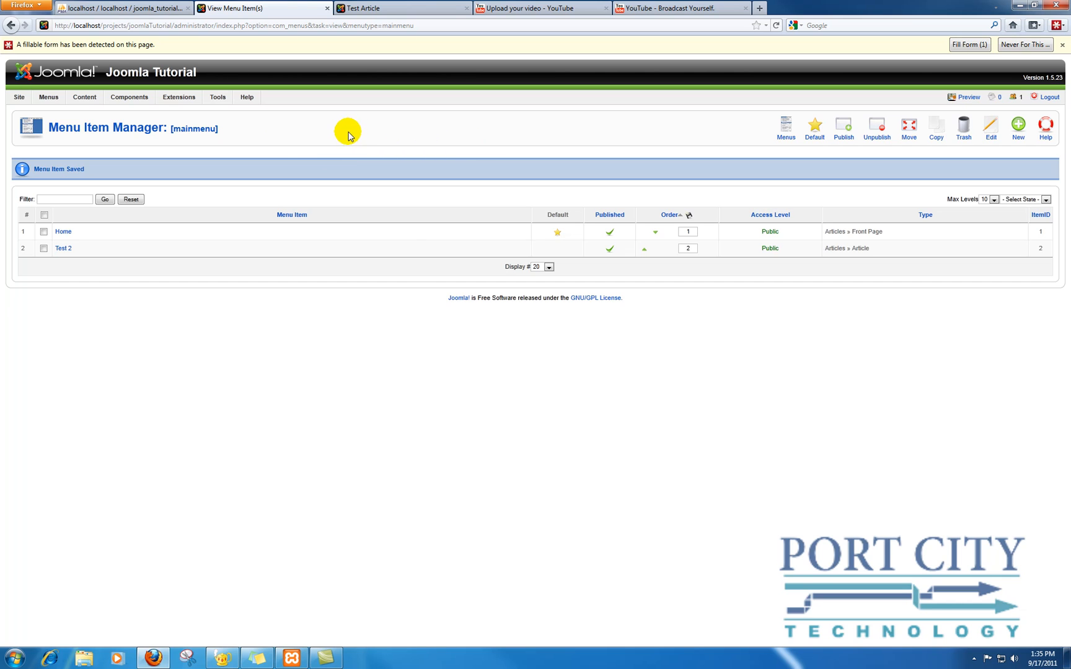
mouse_move(268, 155)
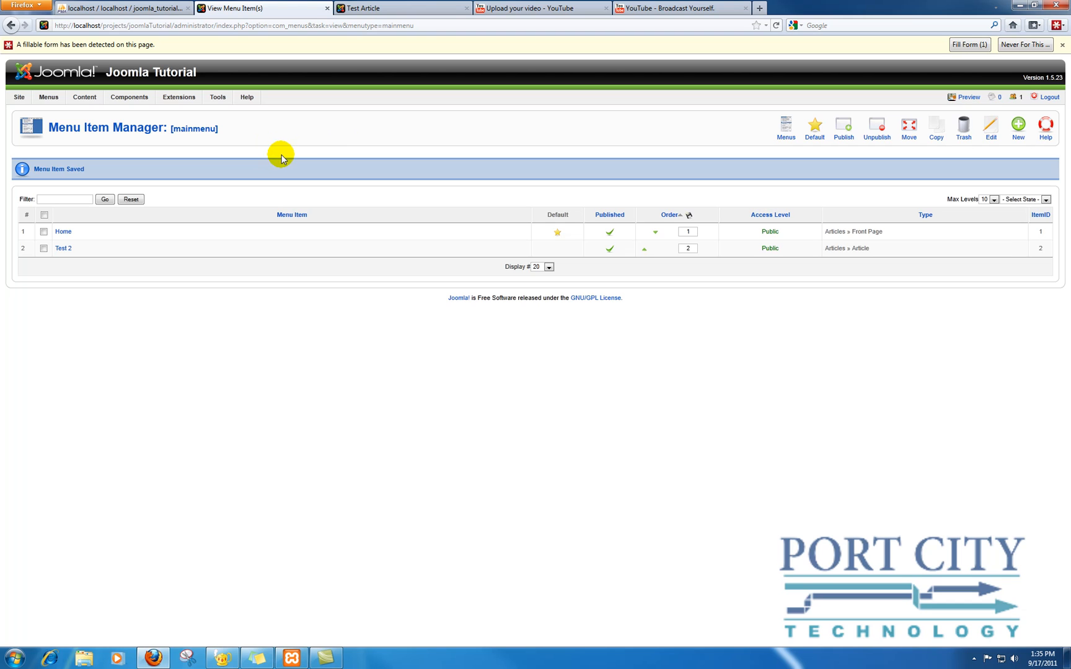
mouse_move(325, 134)
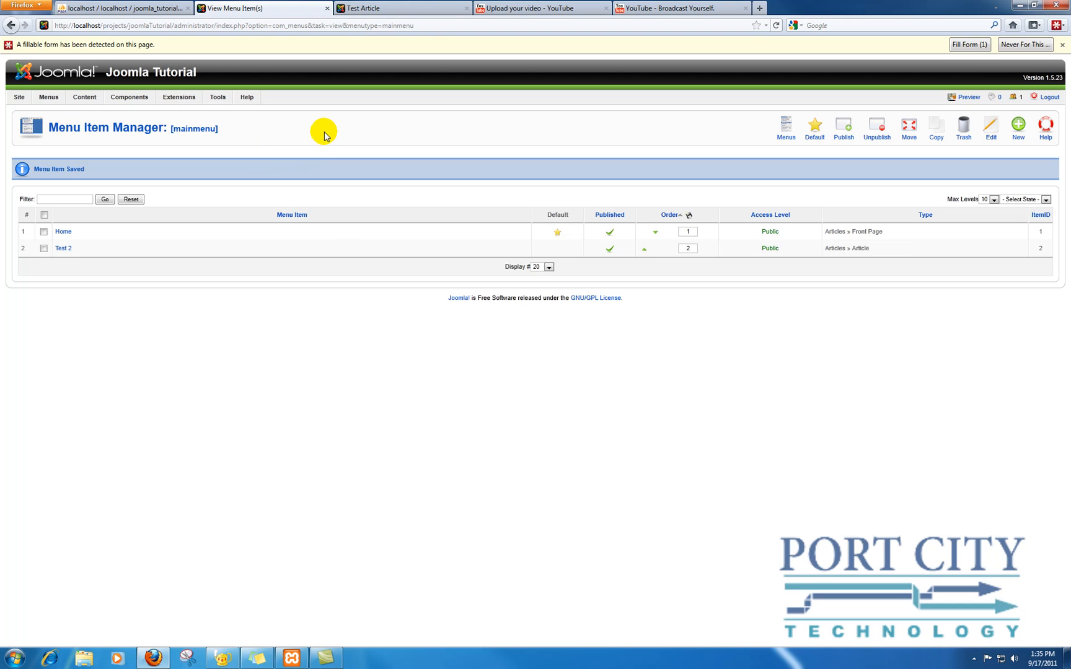